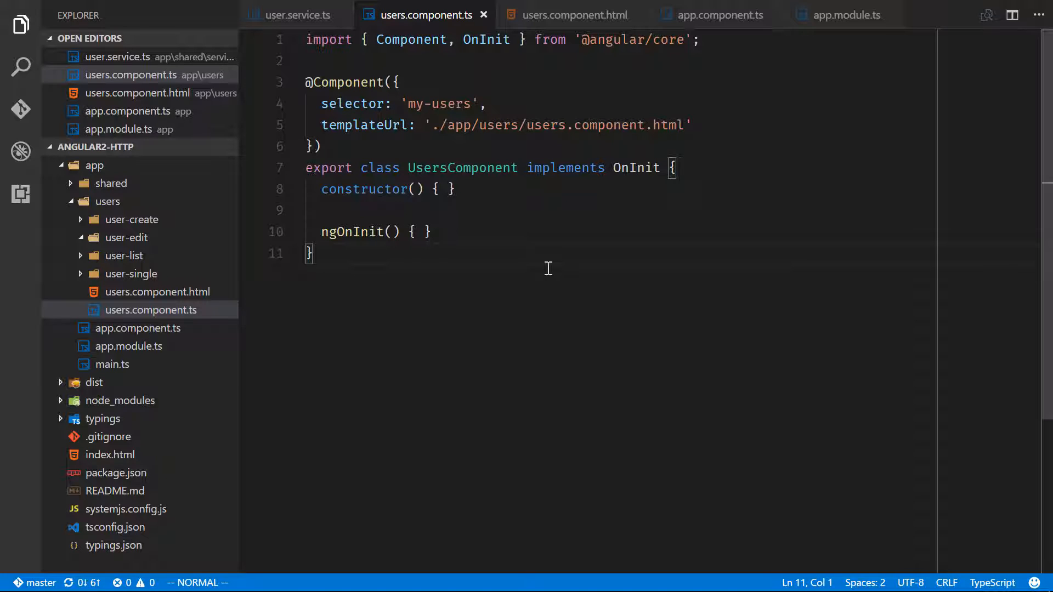
Step: Add a new file named app.routing.ts to the app folder from the Explorer's context menu
right_click(93, 165)
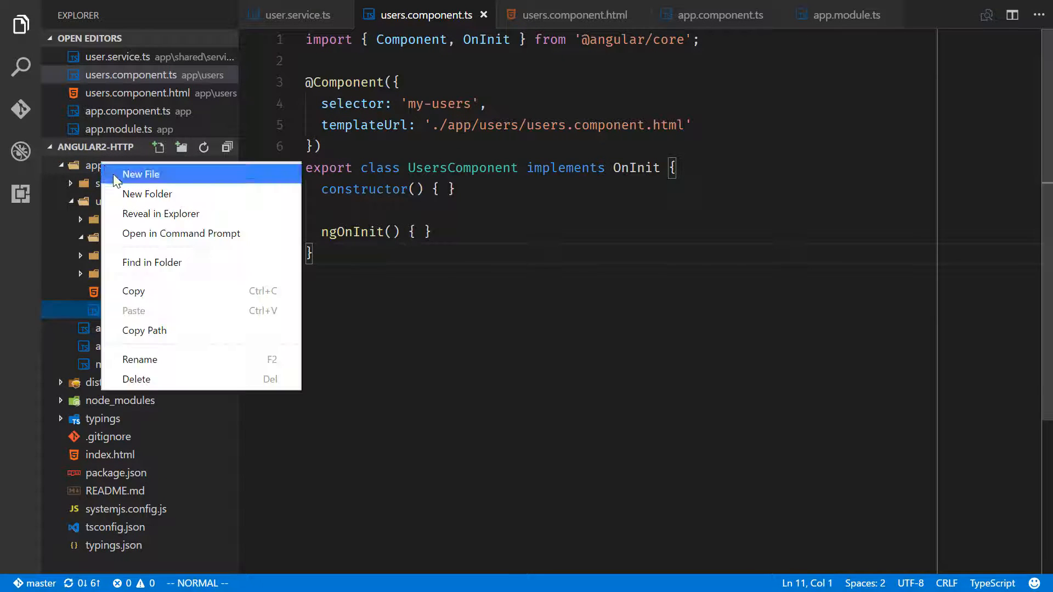
click(140, 174)
text(app.routing.ts)
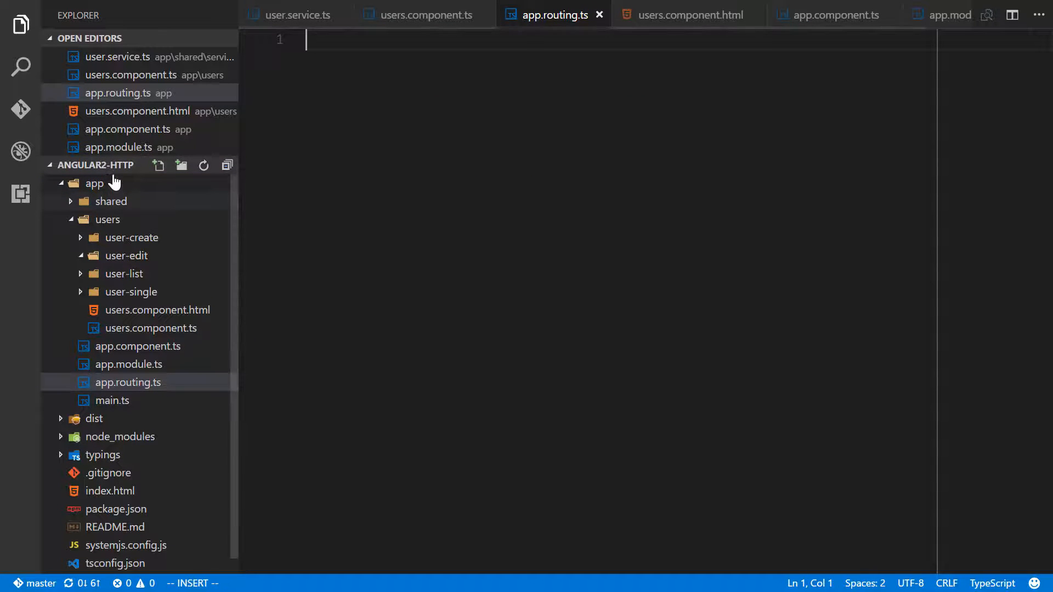
Step: Write the RouterModule import, an exported empty routes array, and routing = RouterModule.forRoot(routes)
text(import {)
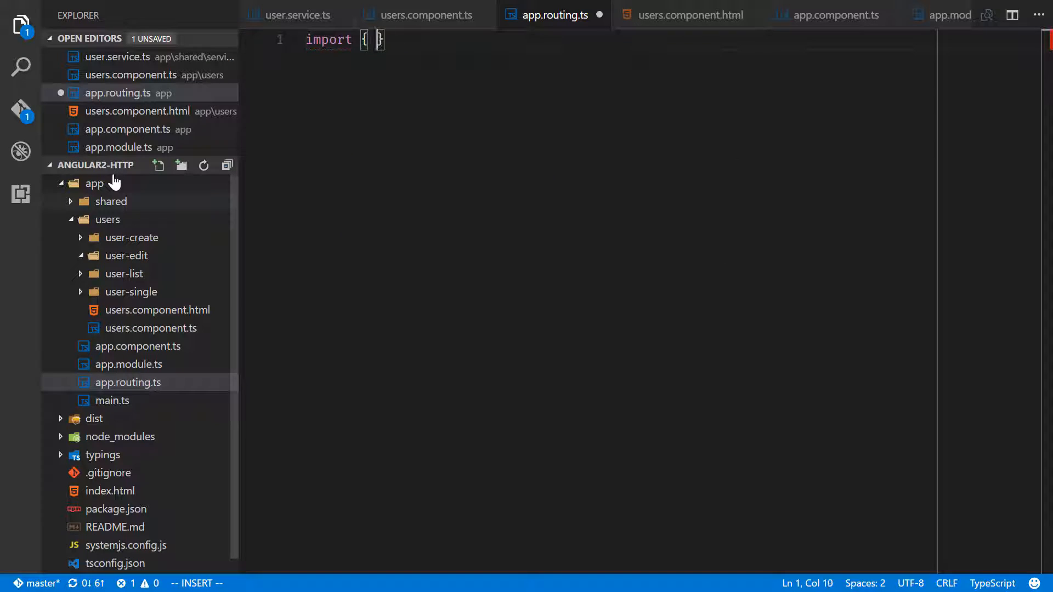
text(RouterModule } from '@angular/router';)
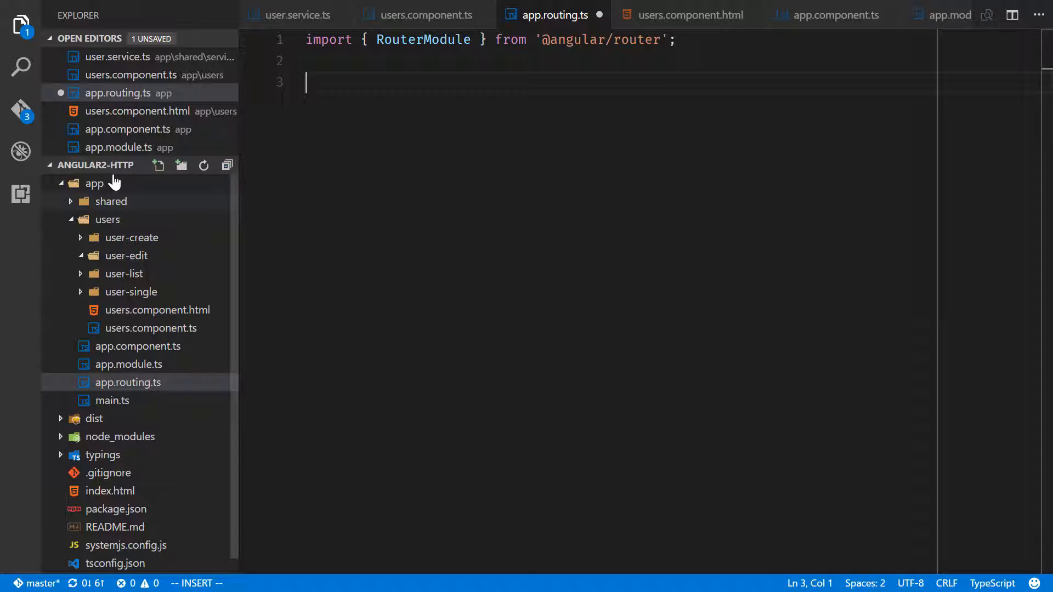
text(export const r)
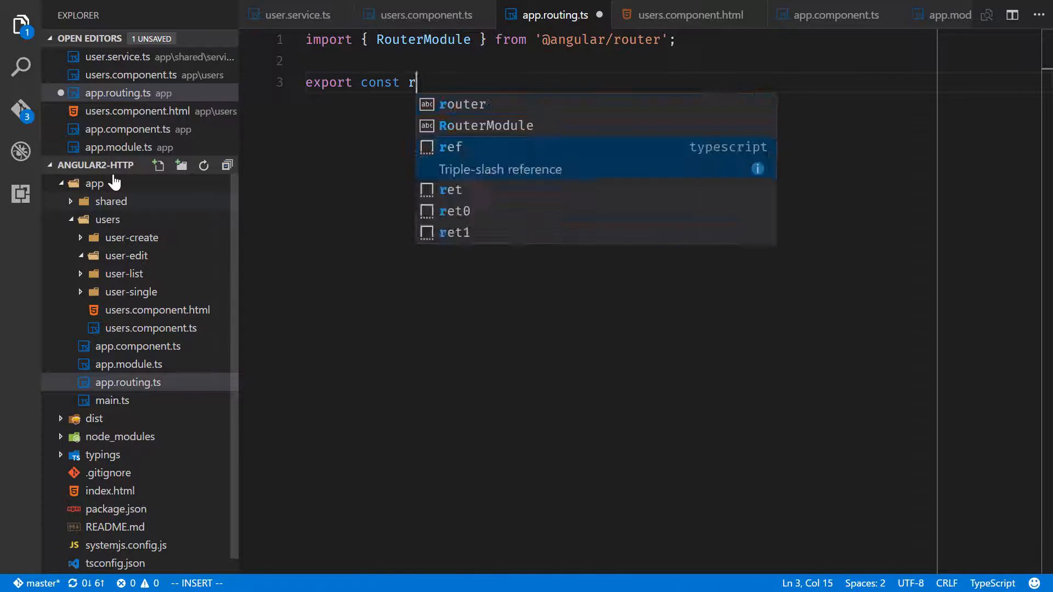
text(outes = [)
click(622, 147)
text(];)
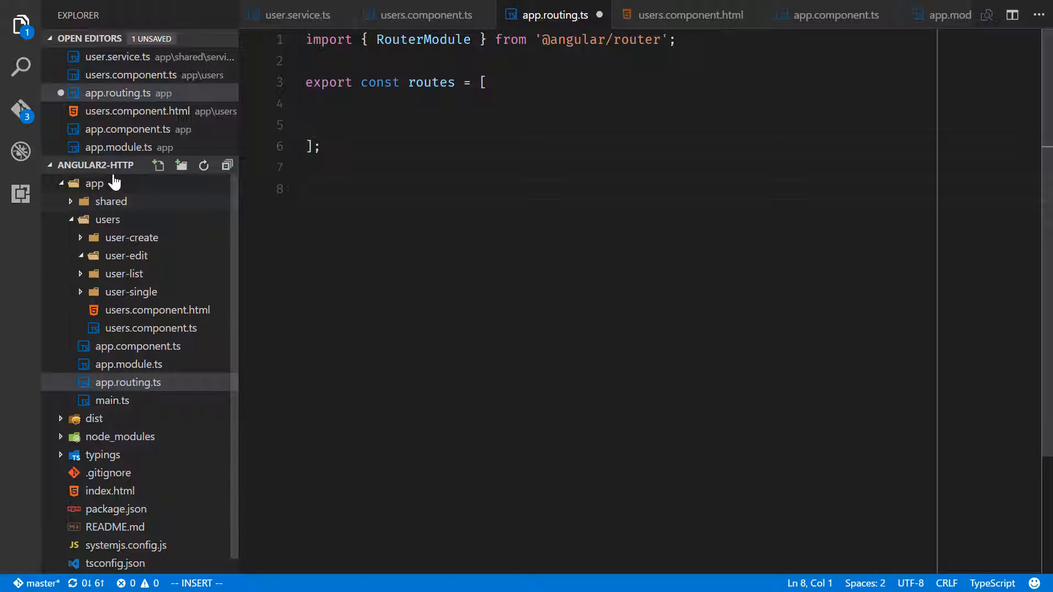
text(export)
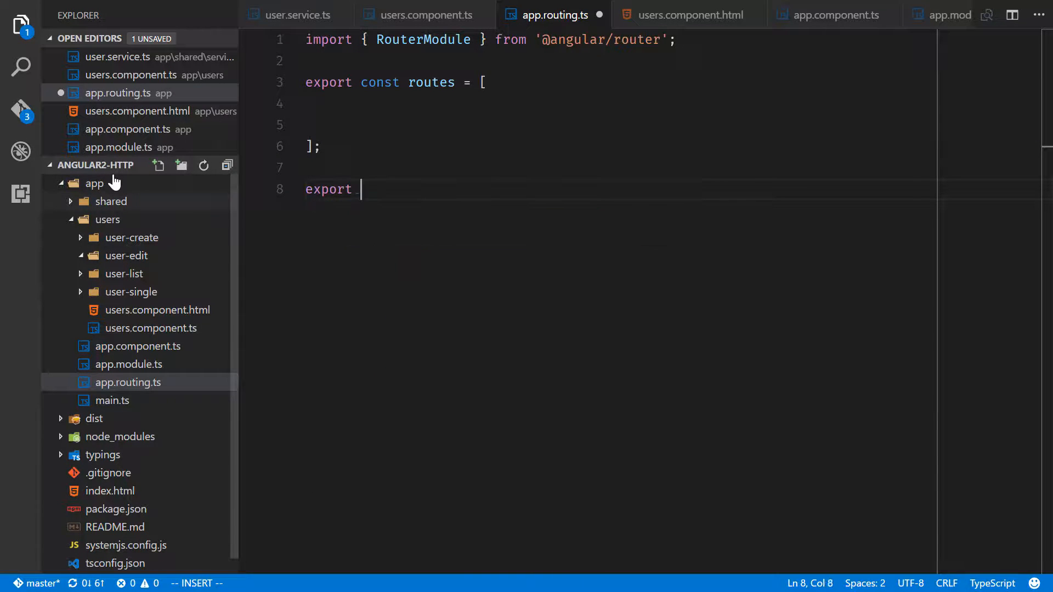
text(const routing)
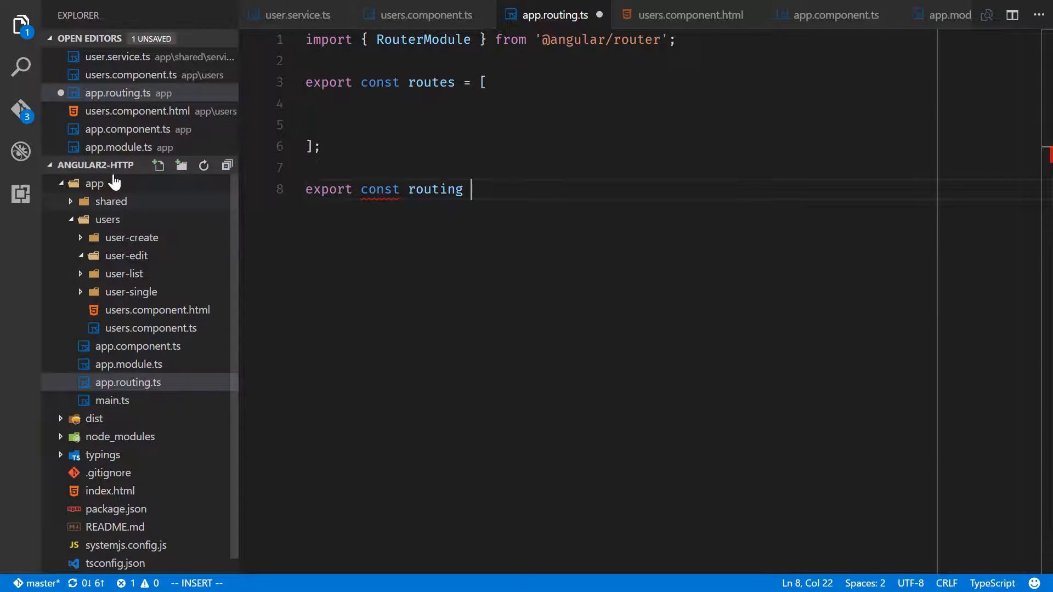
text(=)
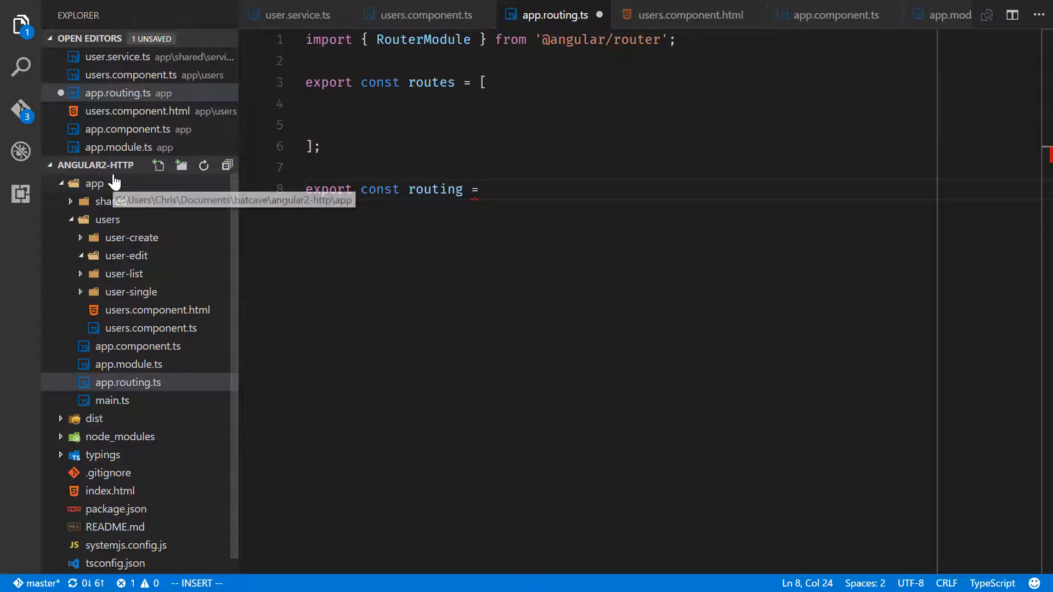
text(RouterMdo)
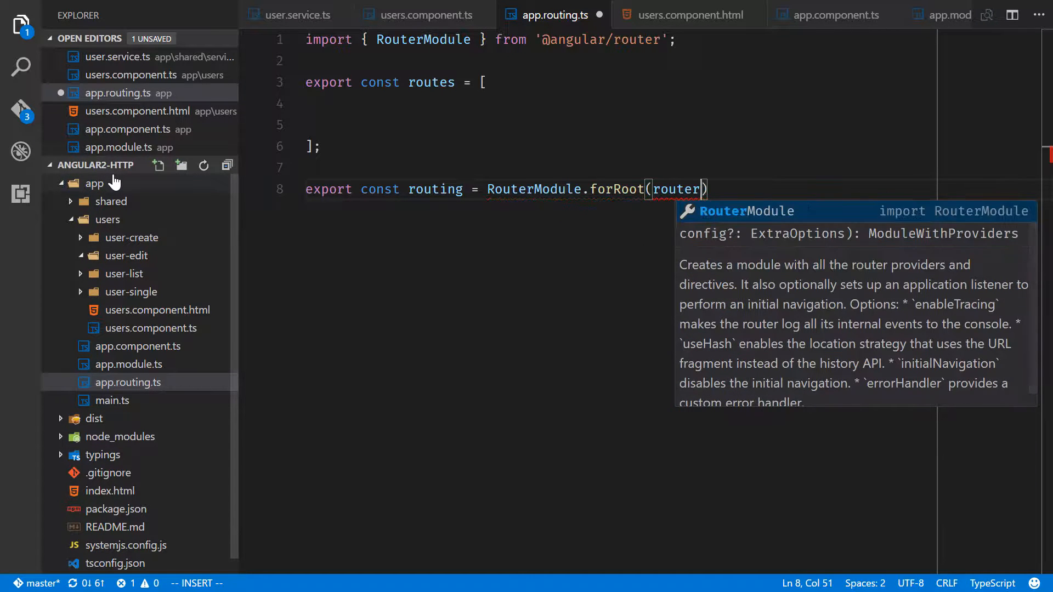
text(routes);)
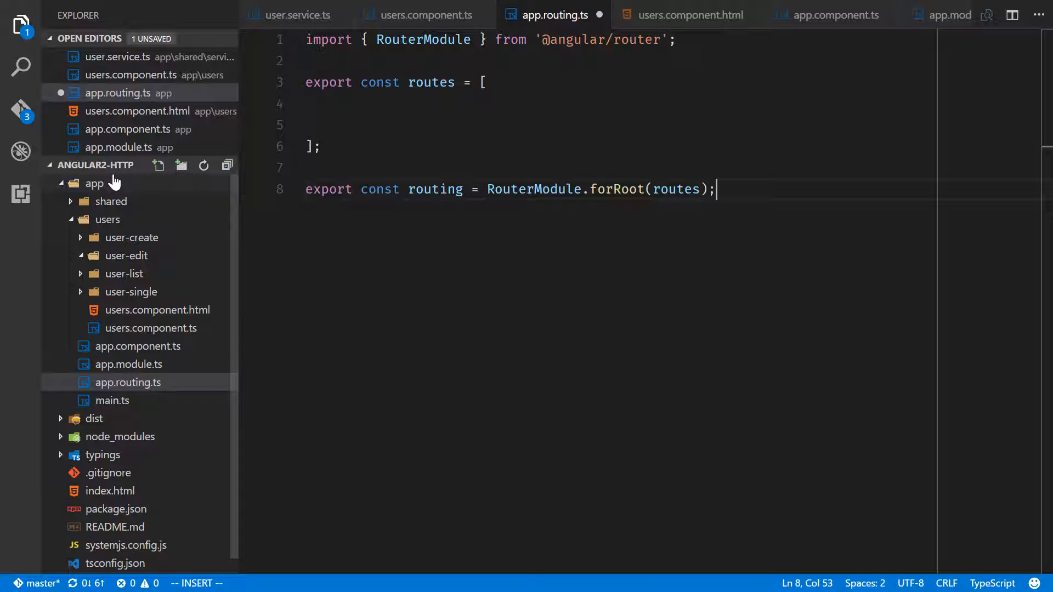
mouse_move(175, 135)
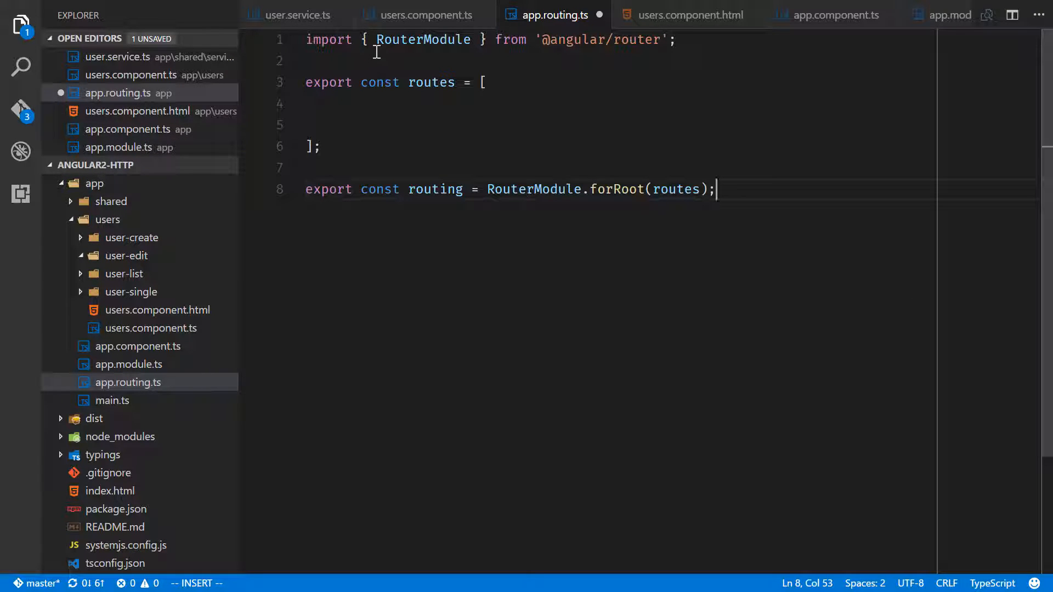
Step: Import ModuleWithProviders and Routes, typing routes as Routes and routing as ModuleWithProviders
click(380, 39)
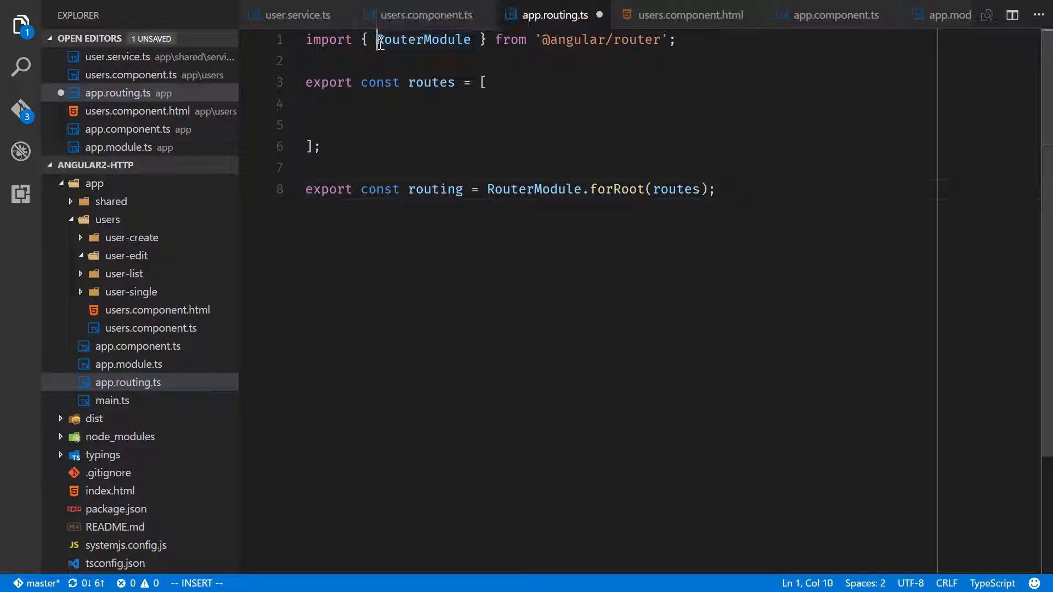
text(imd)
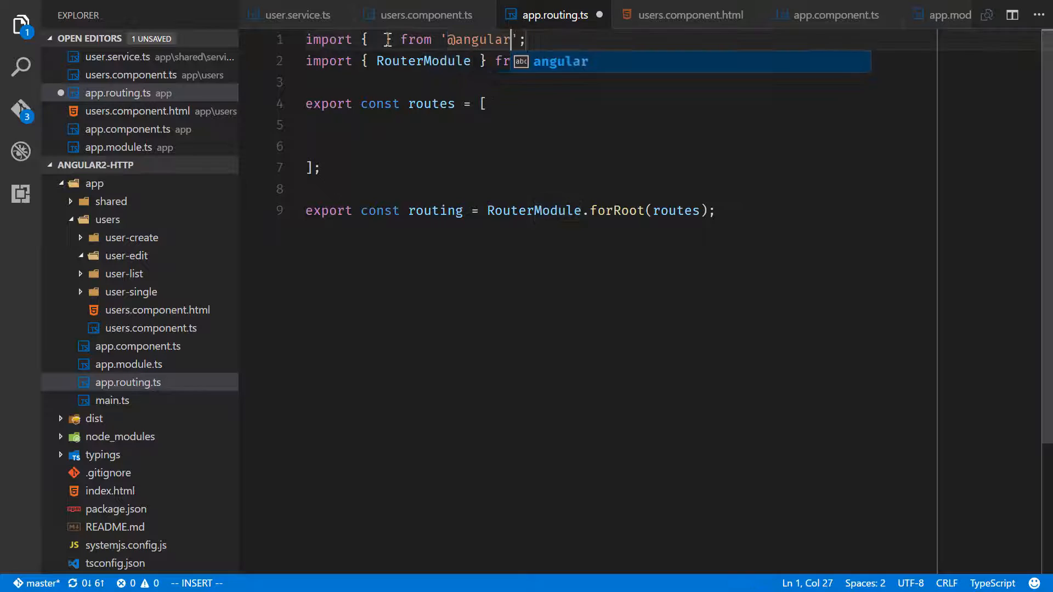
text(ModuleWithProvi)
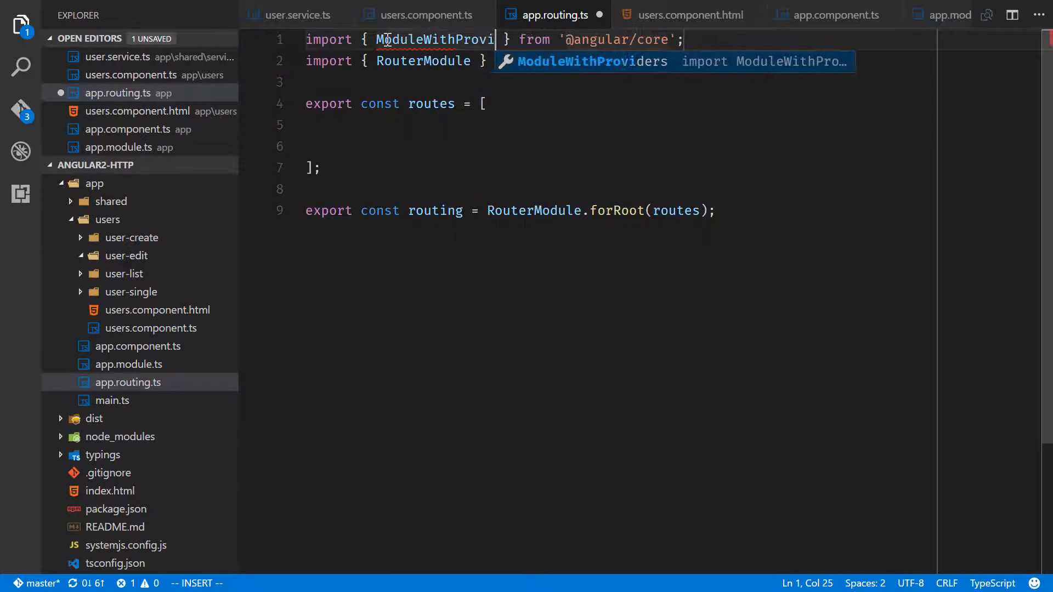
key(Escape)
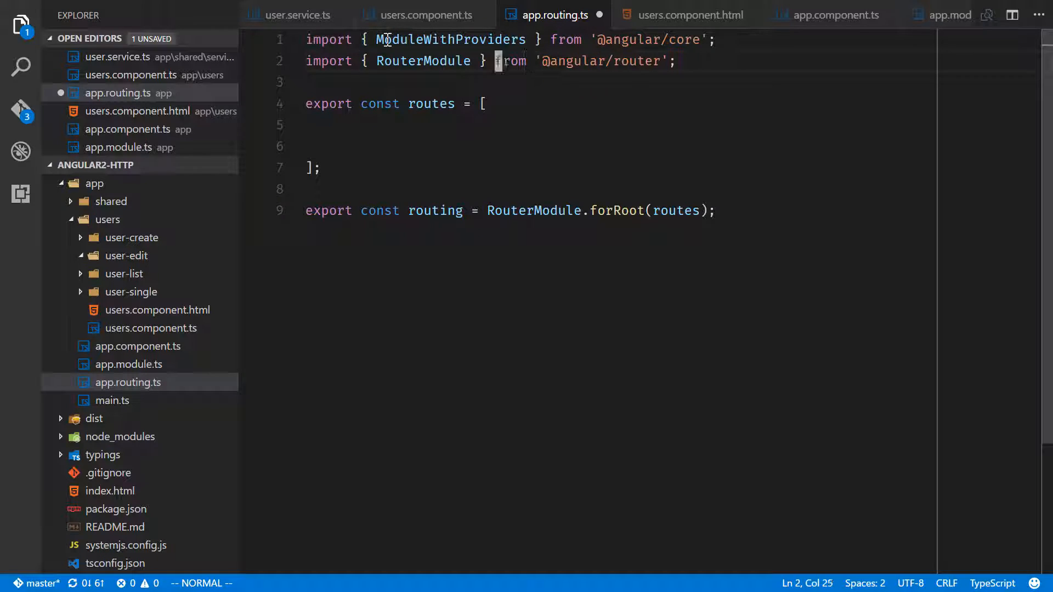
text(Router)
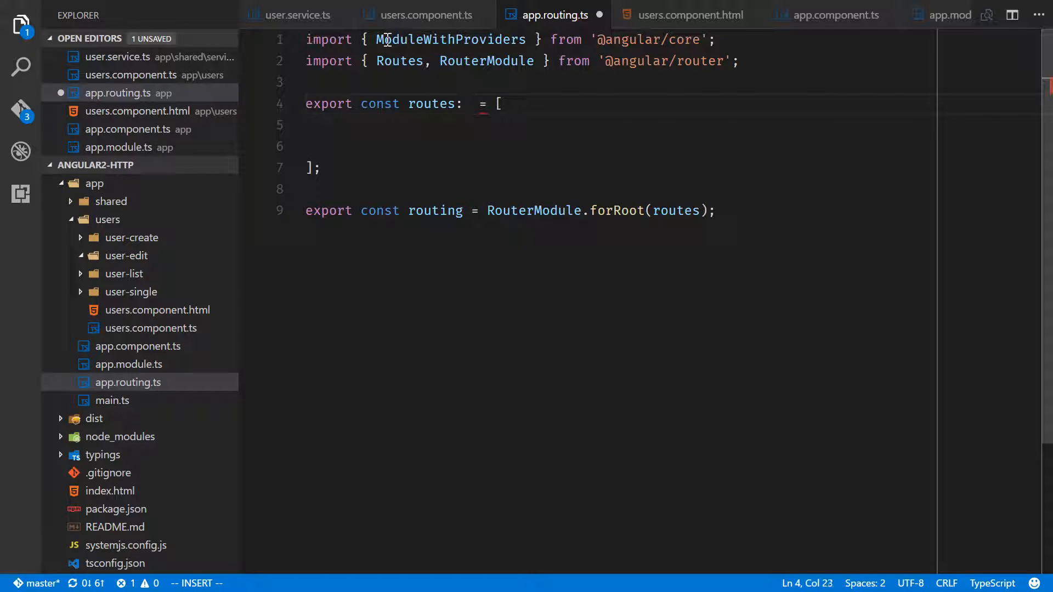
text(Routes)
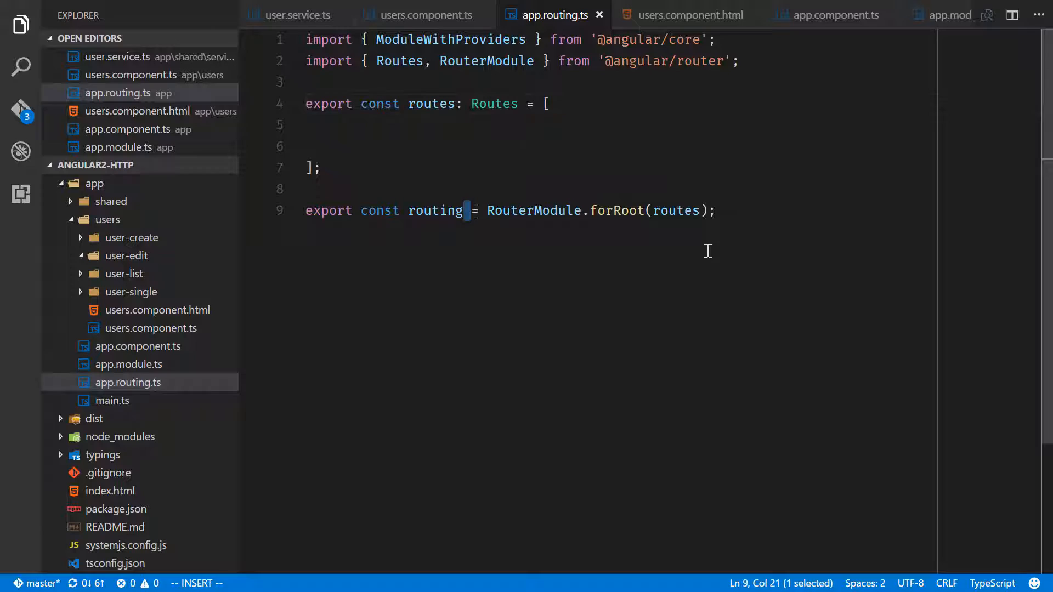
text(: Modulewi)
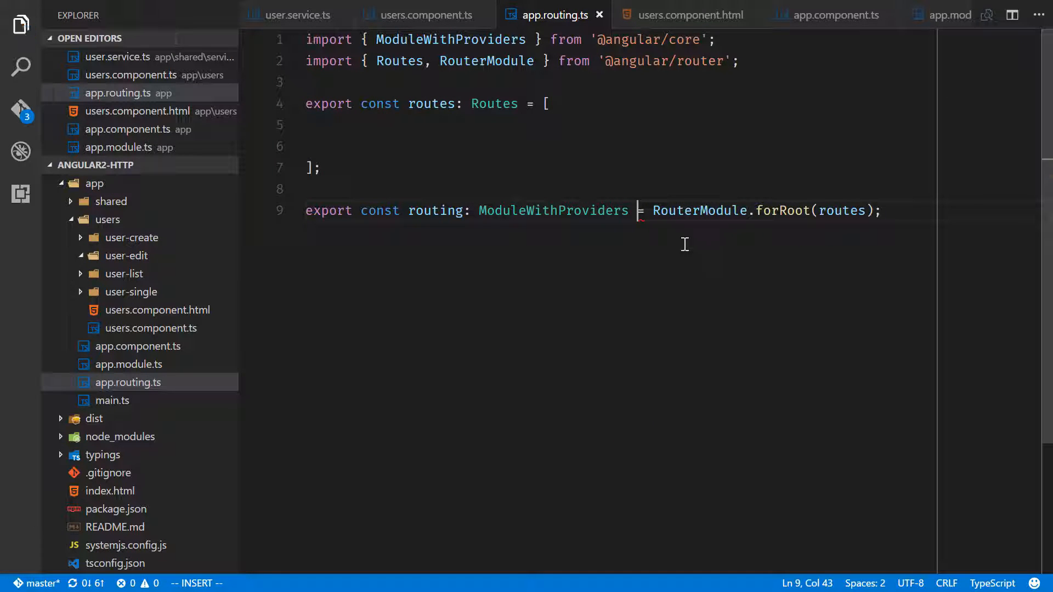
double_click(494, 104)
text(redirectTo)
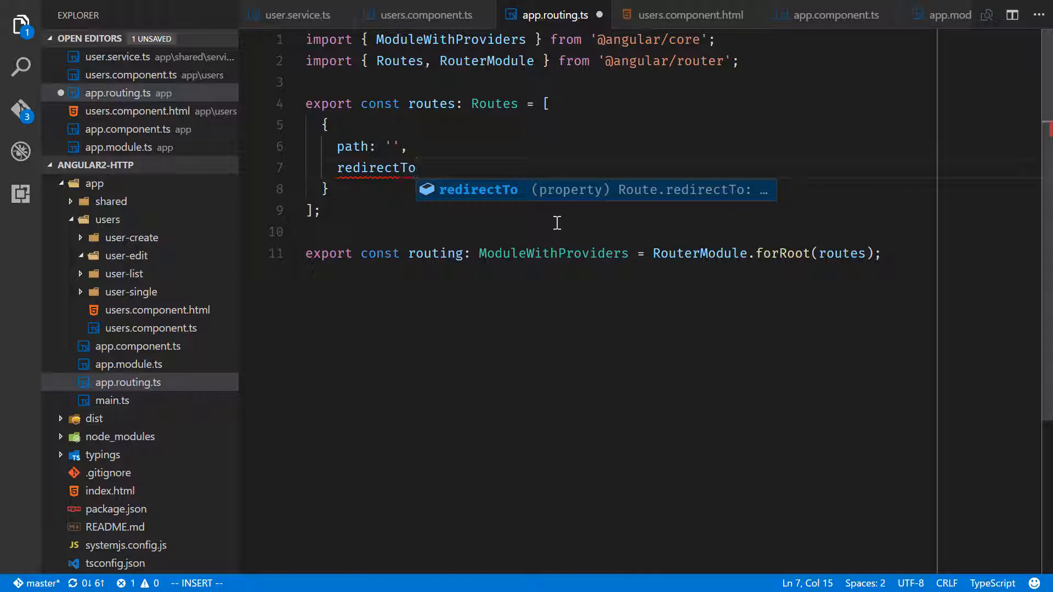
Step: Redirect the empty path to '/users' with pathMatch full, and start a second route object
text(: '/users',)
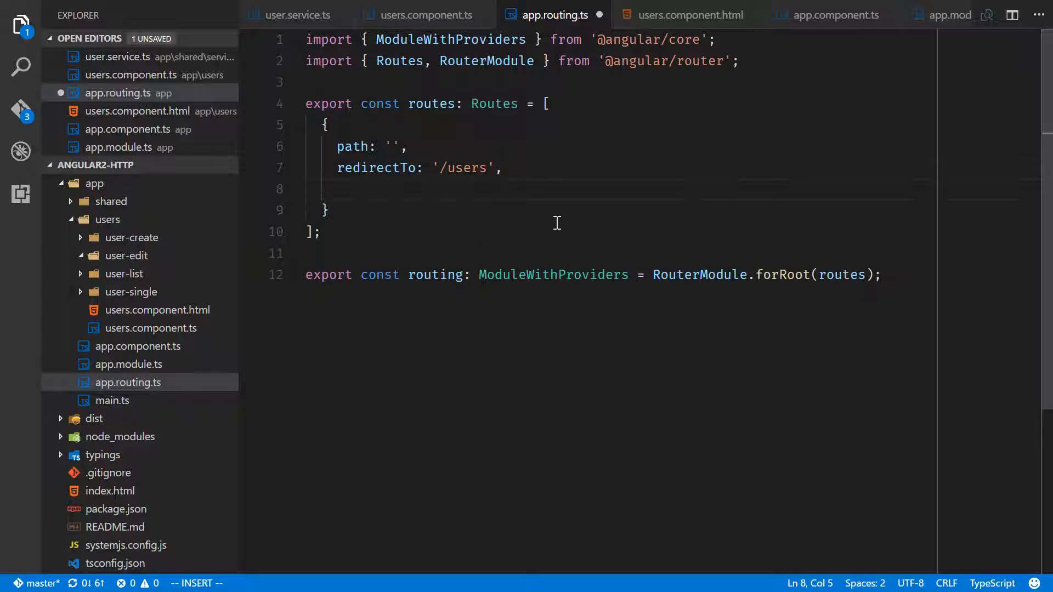
text(pathMatch)
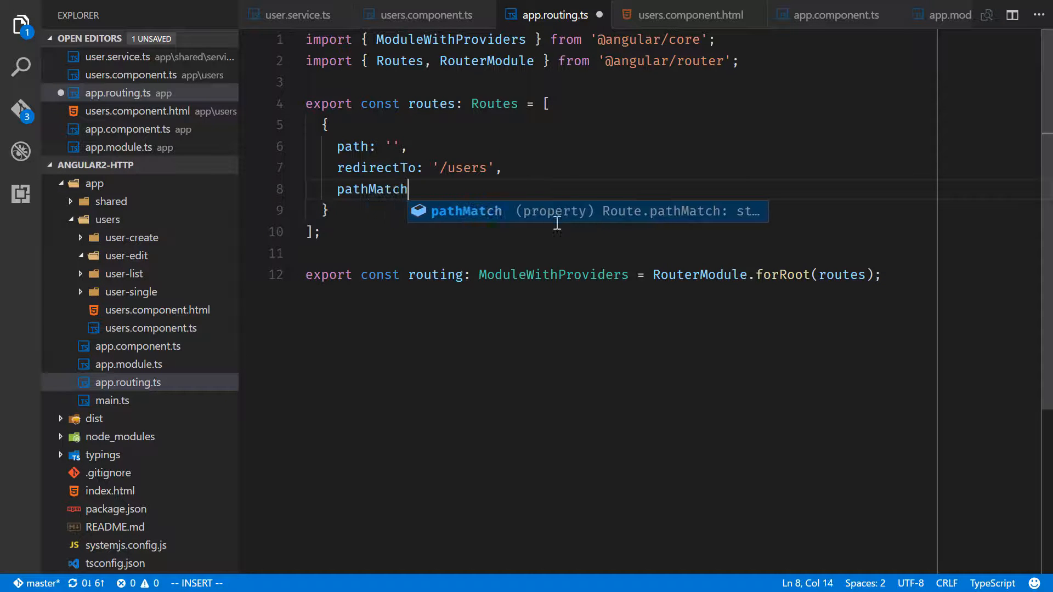
text(: full)
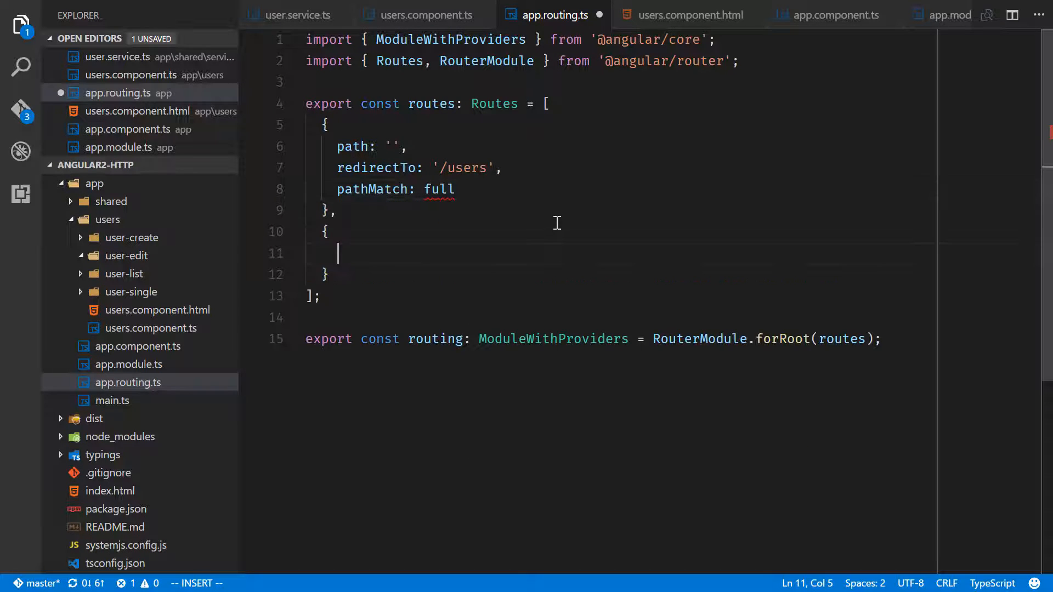
Step: Map 'users' to UsersComponent with a children array routing '' to UserListComponent
text(path)
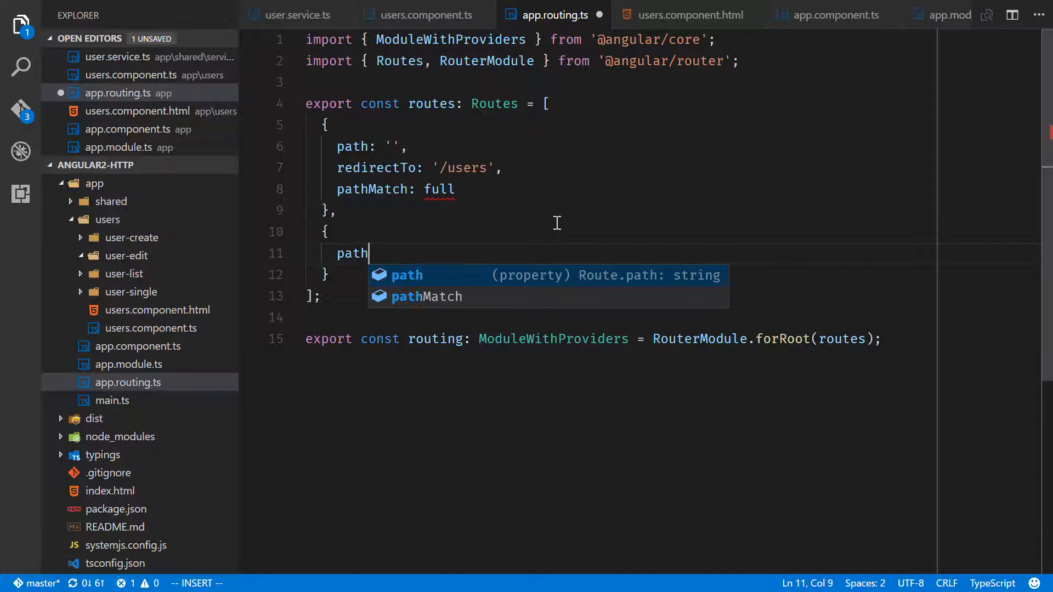
text(: 'users',)
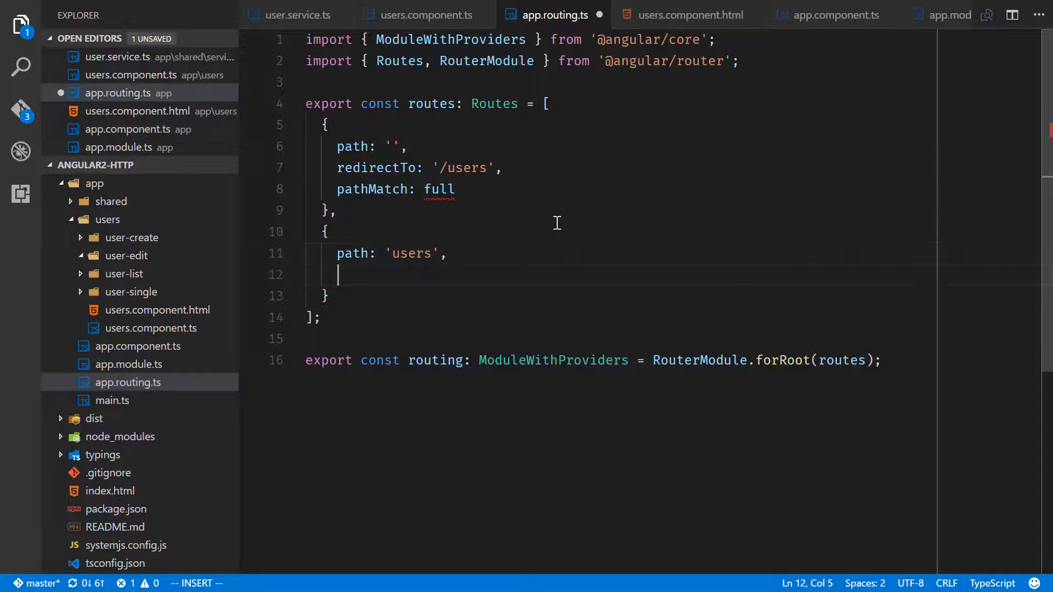
text(component: UsersComponent)
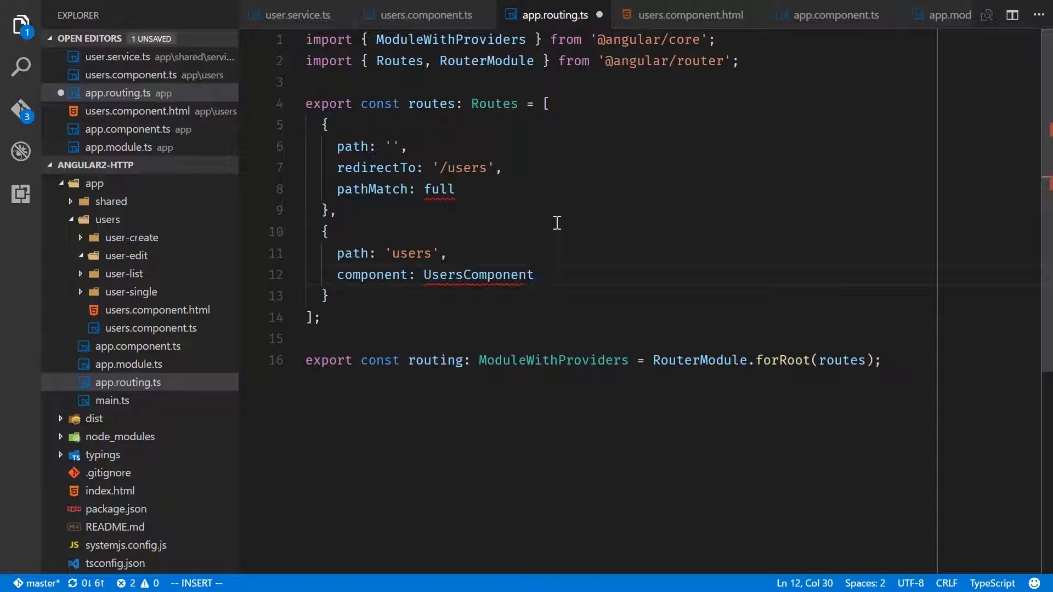
key(Enter)
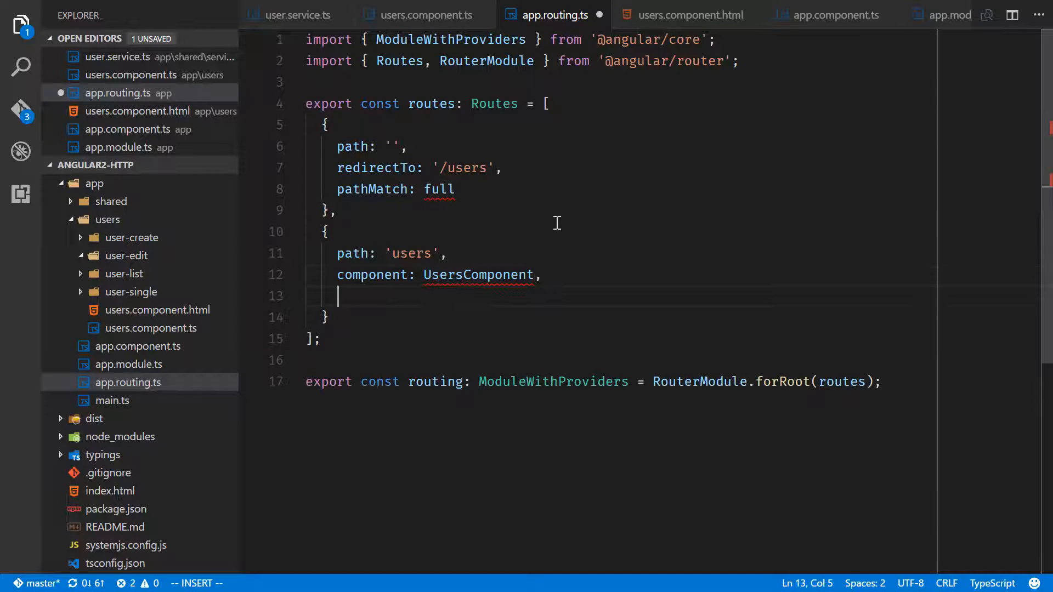
text(children:)
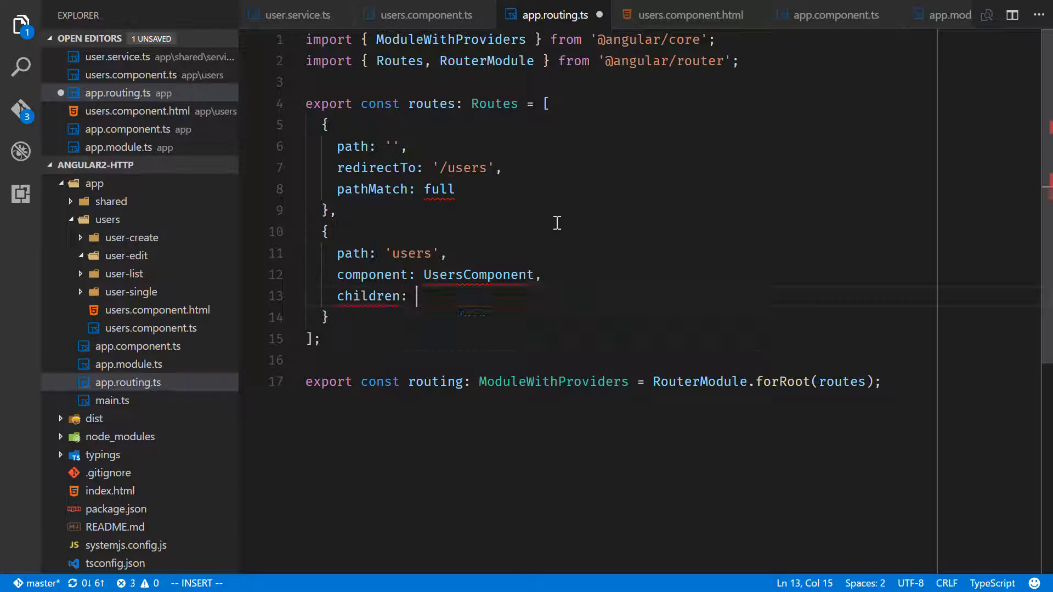
text([)
text(path: '',)
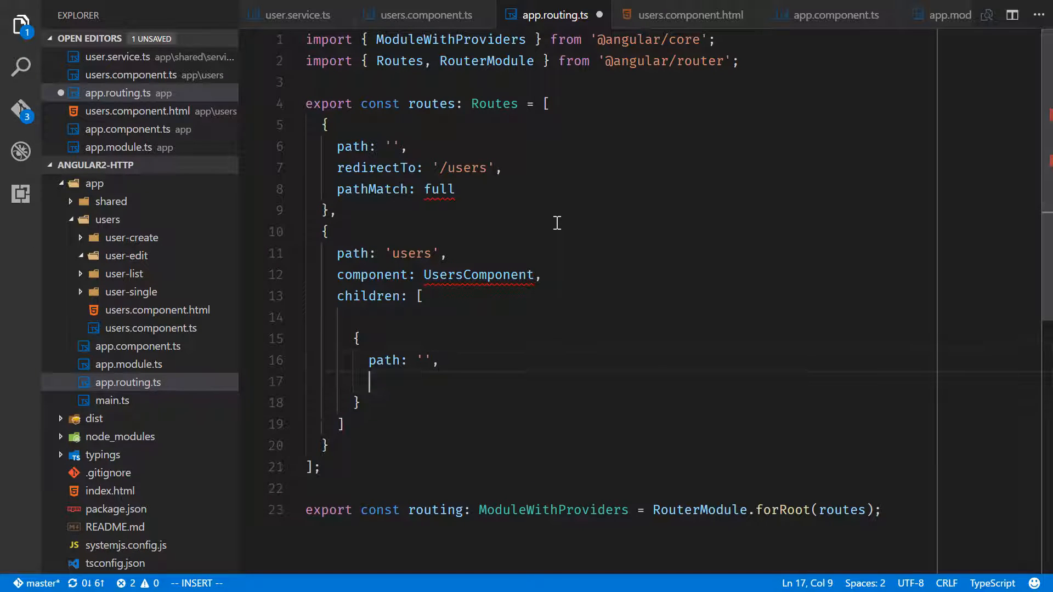
text(component: UserLi)
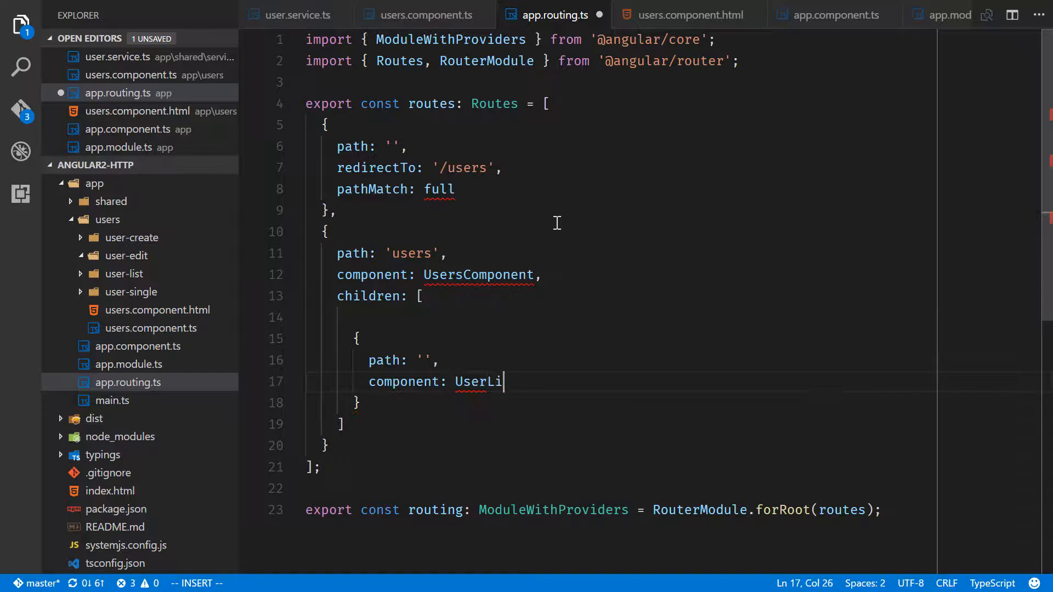
text(stComponent)
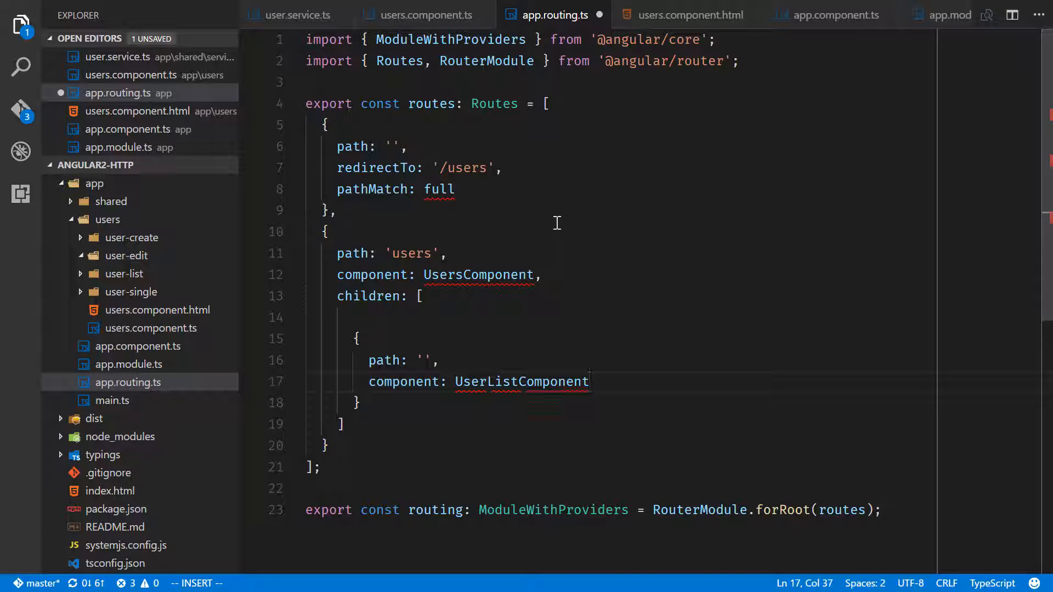
scroll(down, 3)
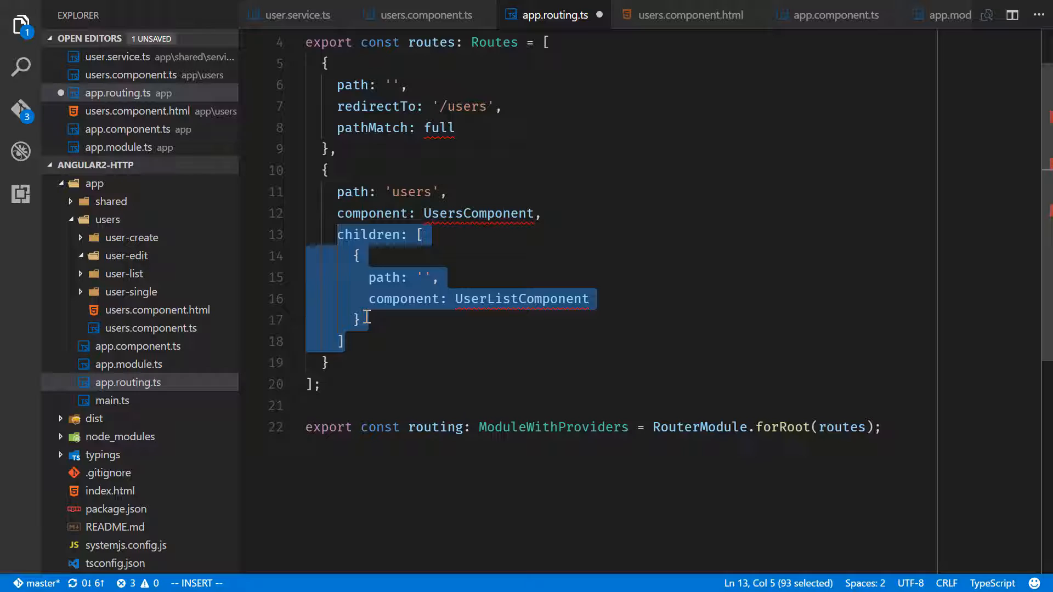
Step: Add a 'create' child route pointing to UserCreateComponent
click(364, 341)
text(path: ')
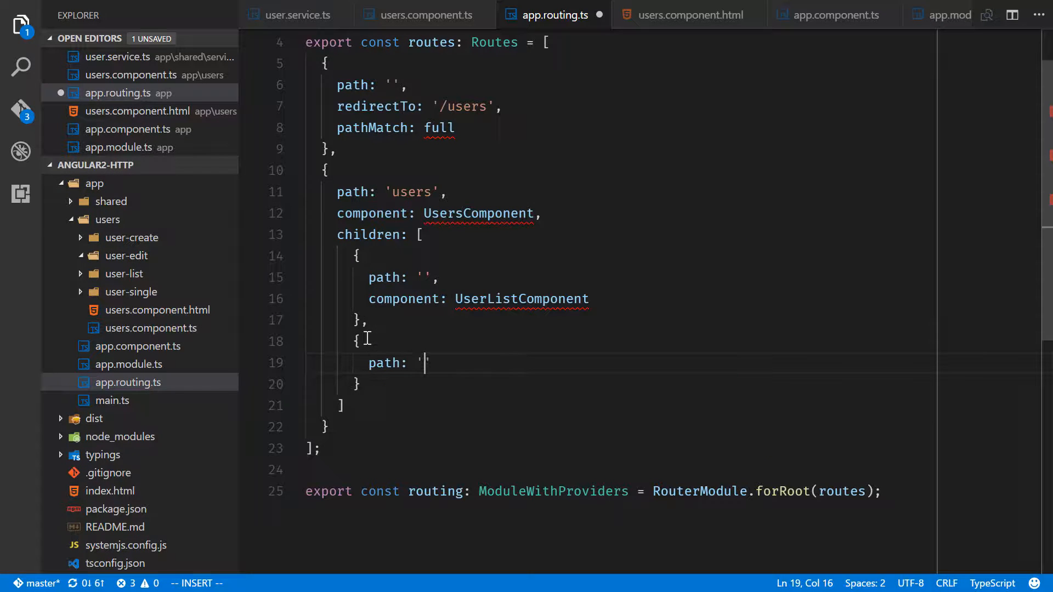
text(create)
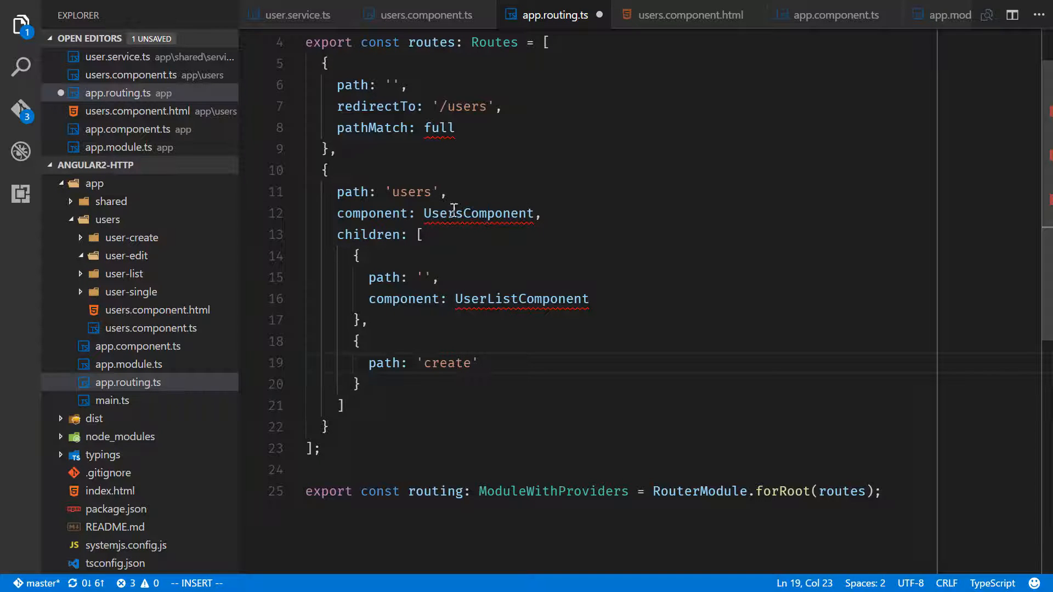
double_click(445, 363)
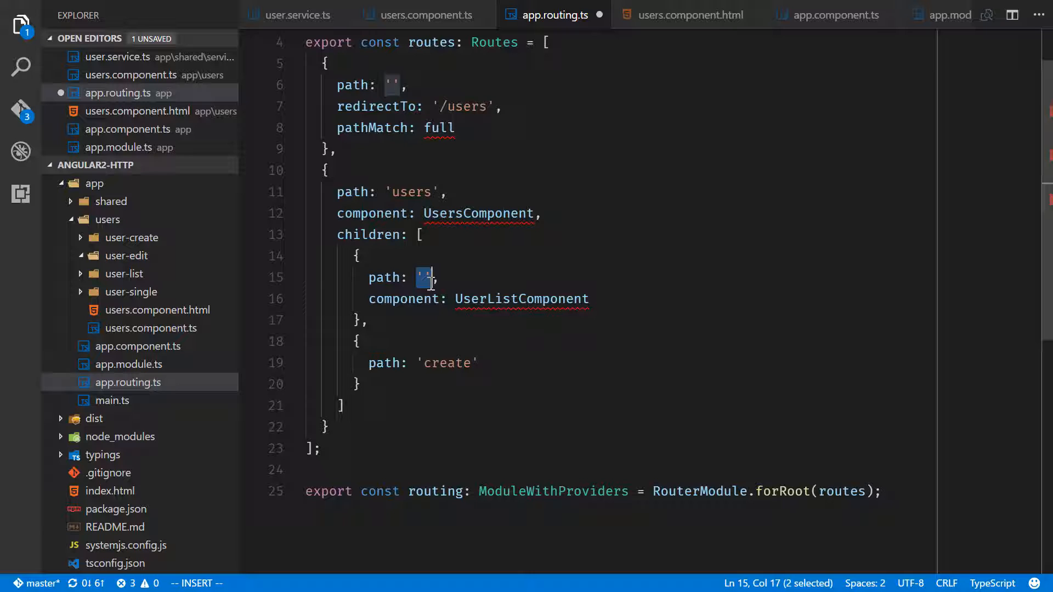
key(Enter)
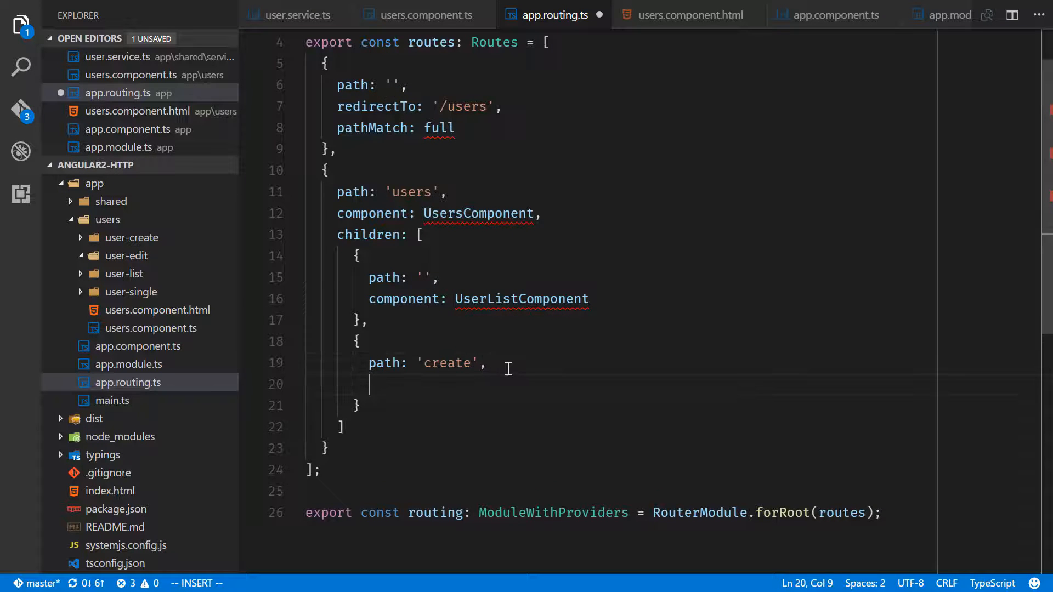
text(component:)
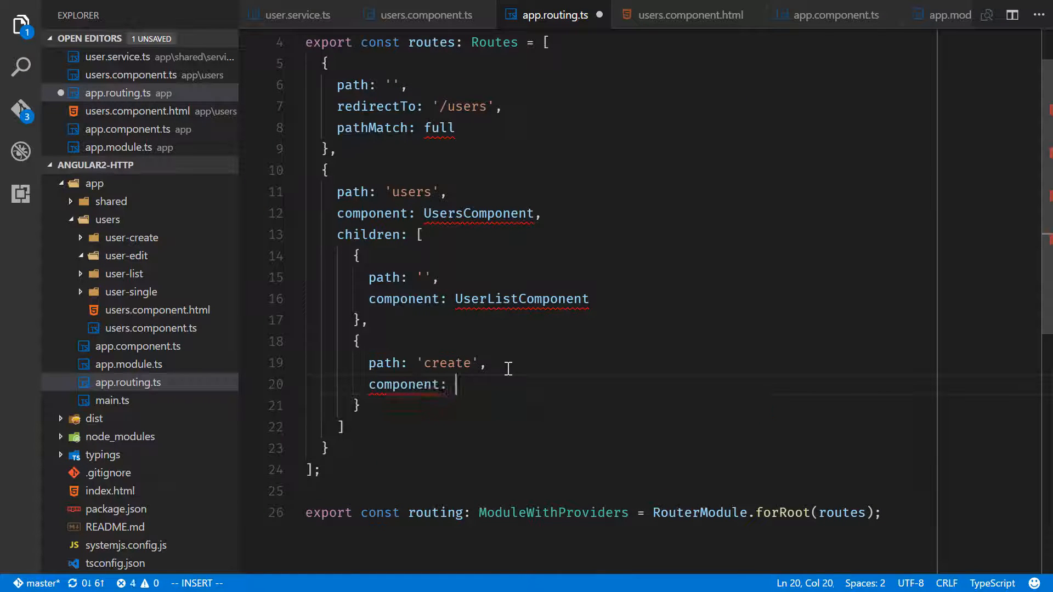
text(UserCreateCompo)
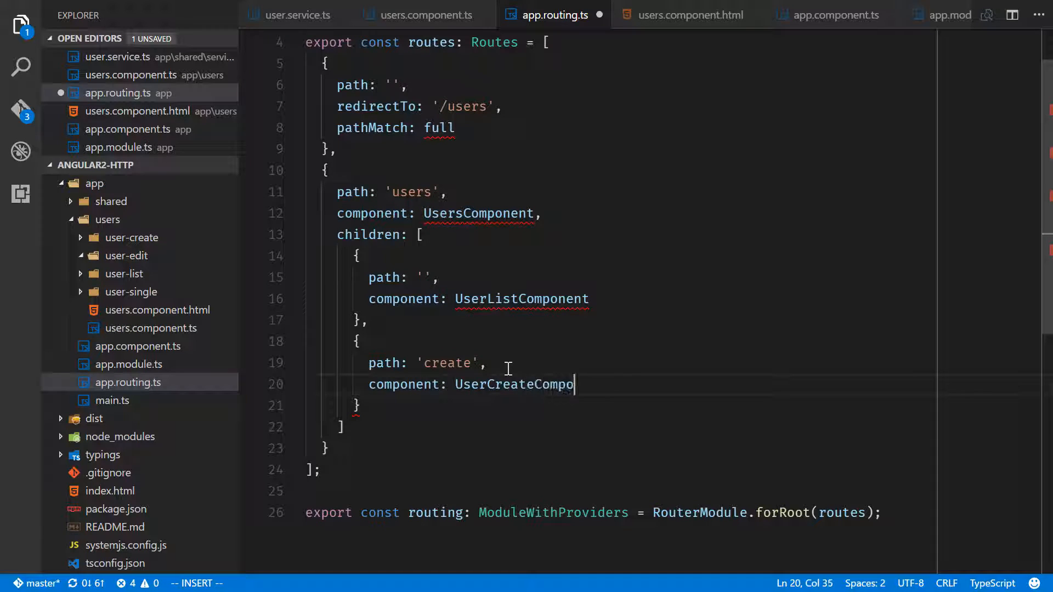
text(nent)
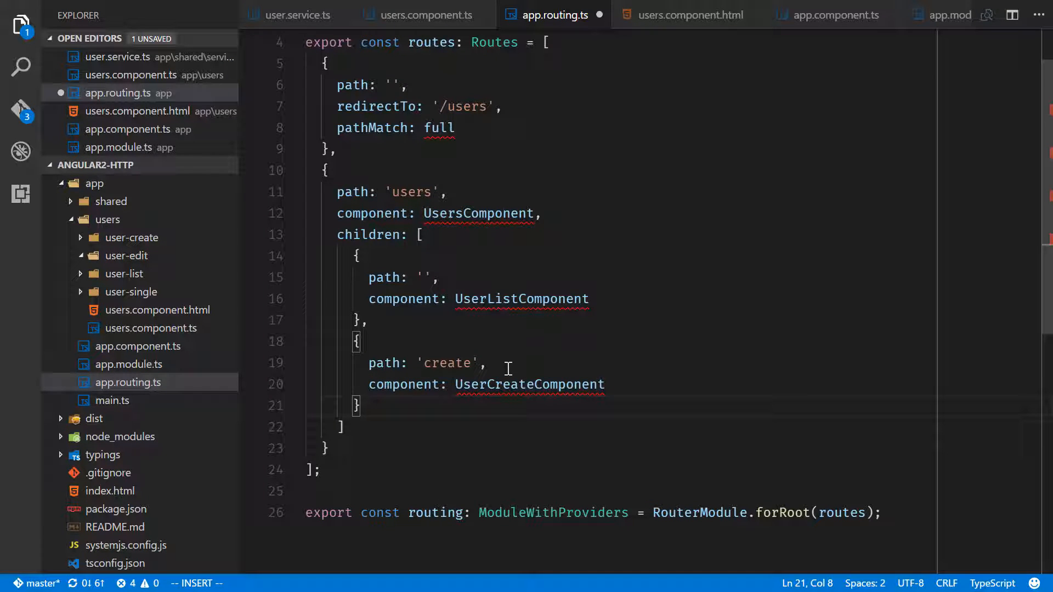
mouse_move(134, 302)
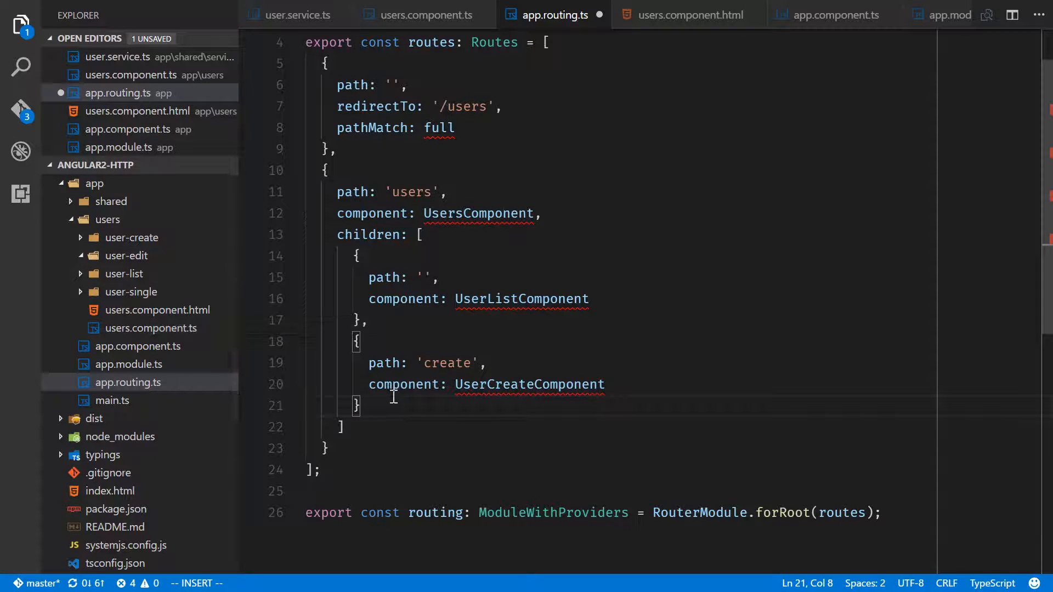
Step: Add child routes ':id' to UserSingleComponent and ':id/edit' to UserEditComponent
text(path: ')
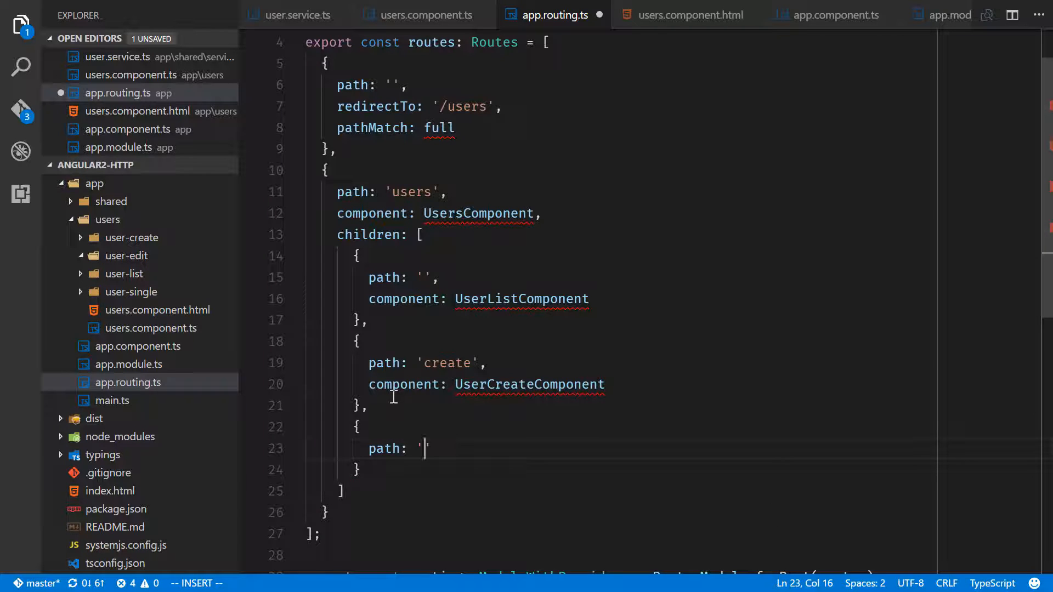
text(:id',)
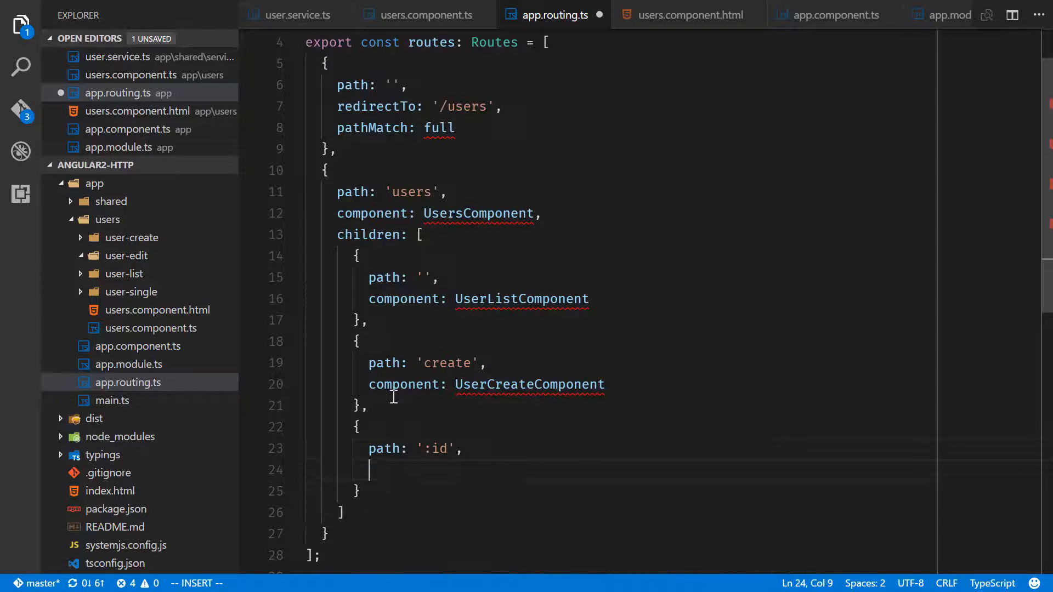
text(component: UserSingleComponent)
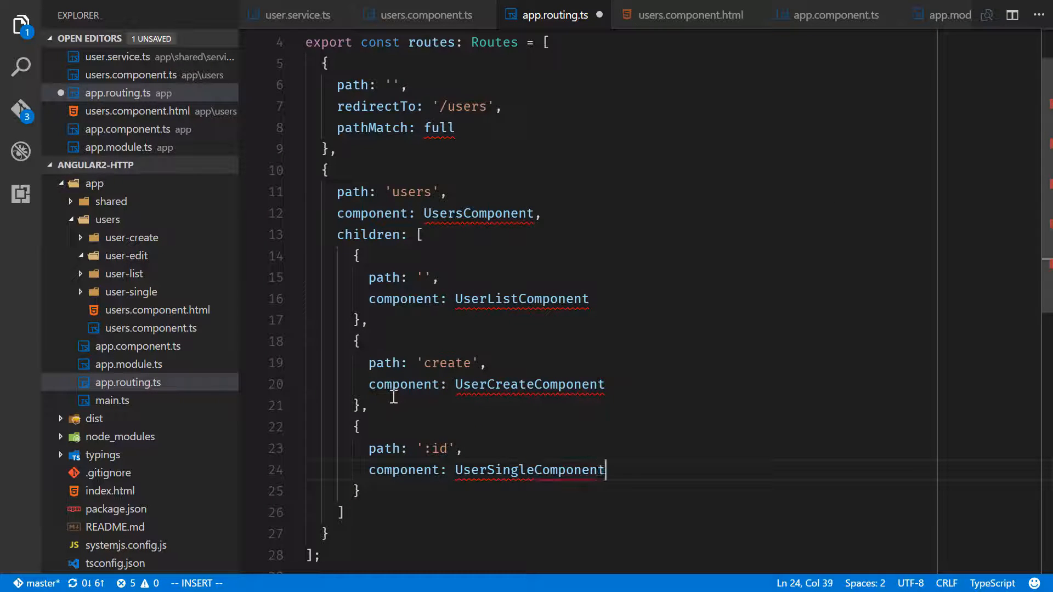
text(path: ':')
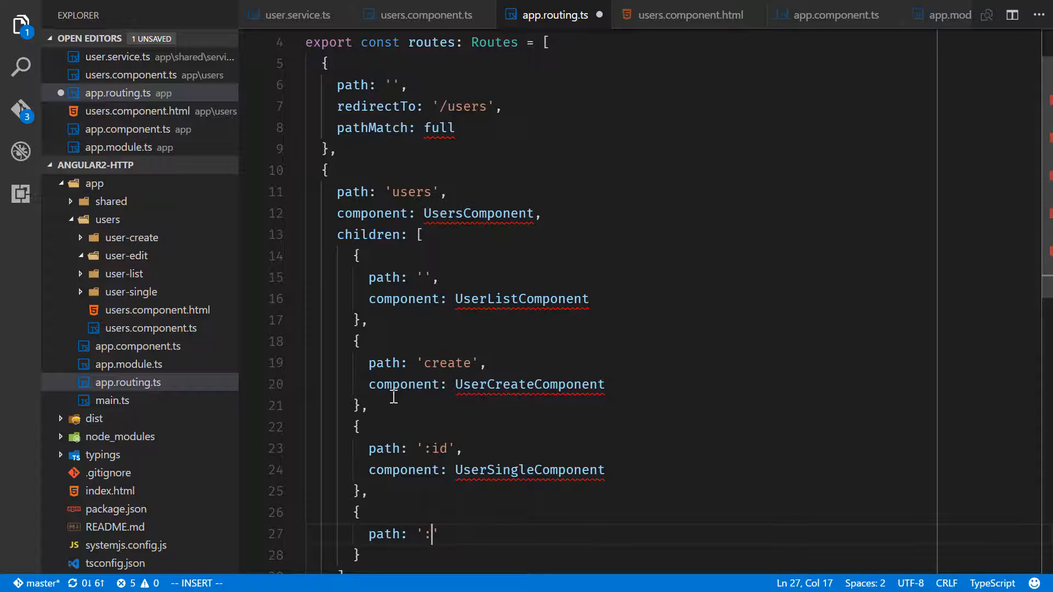
key(Escape)
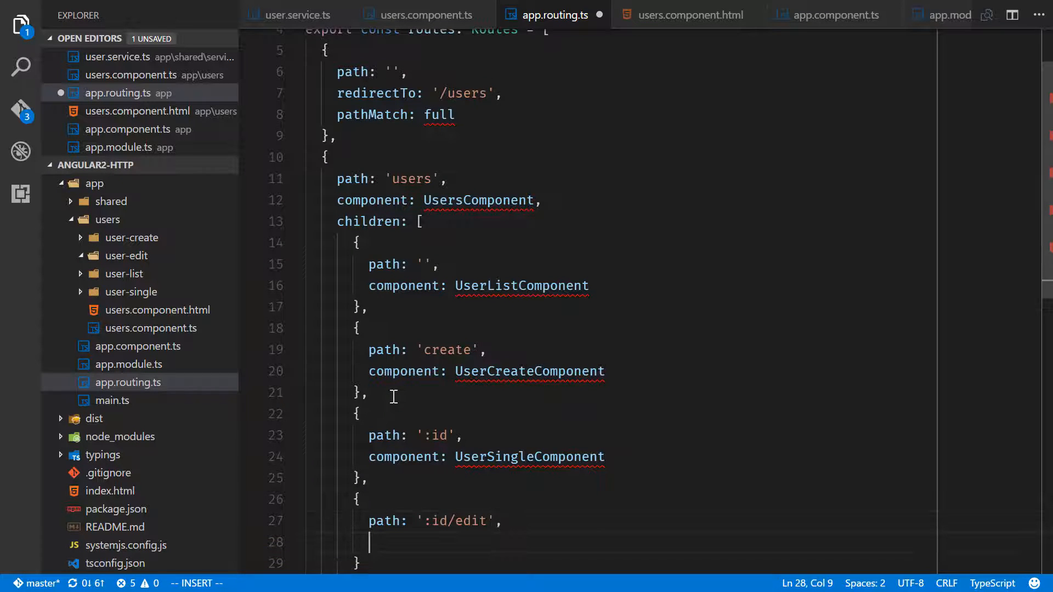
text(component)
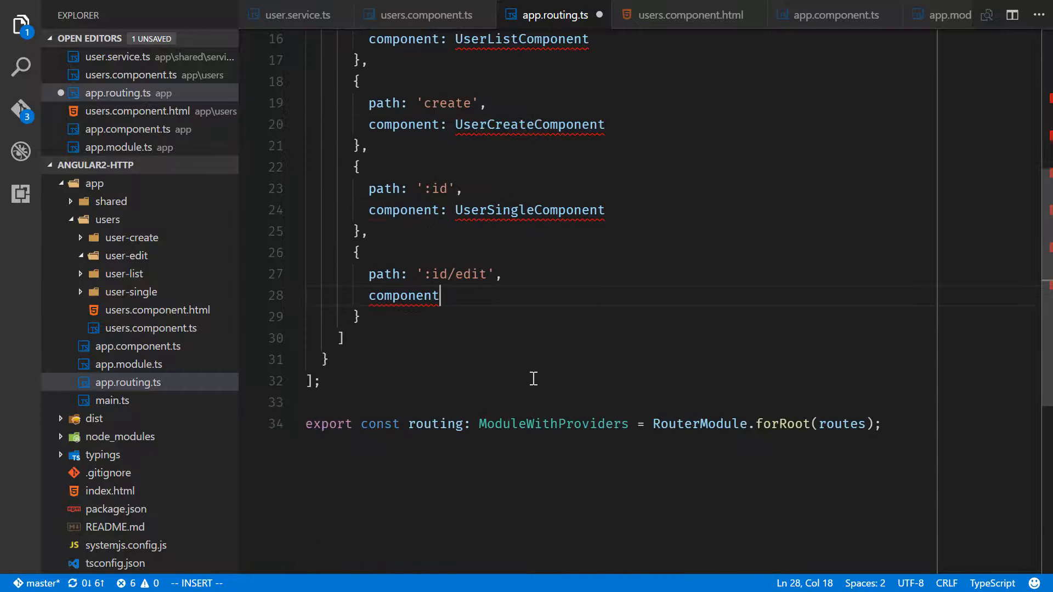
text(: UserEditComponent)
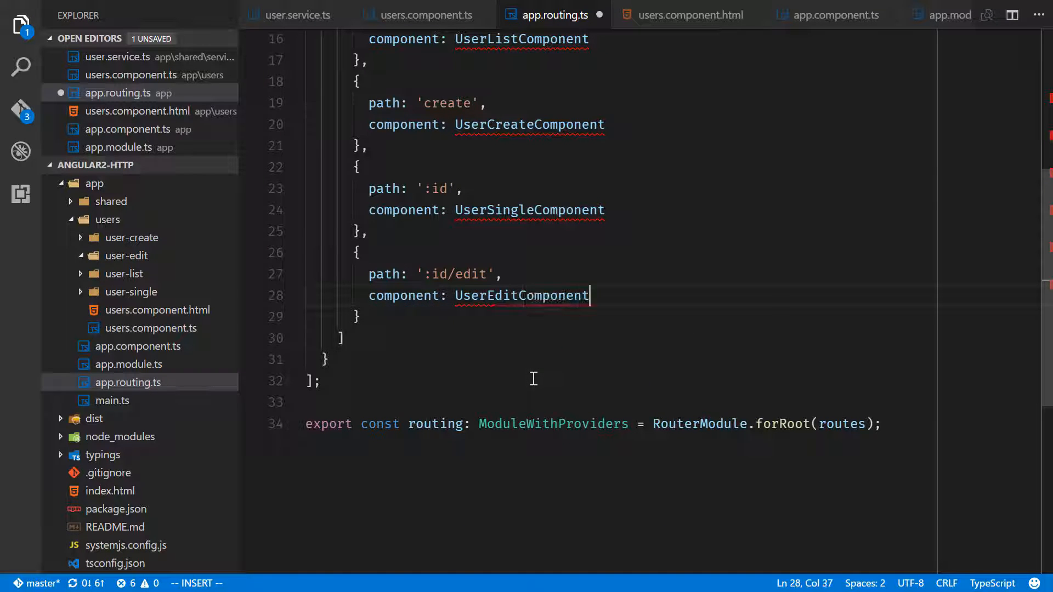
scroll(up, 3)
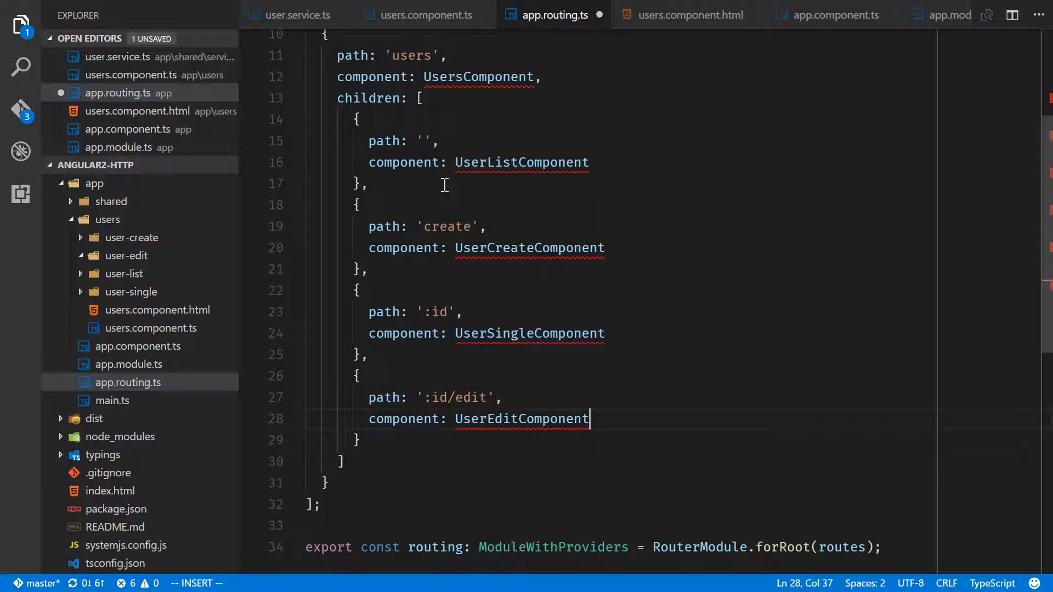
mouse_move(462, 221)
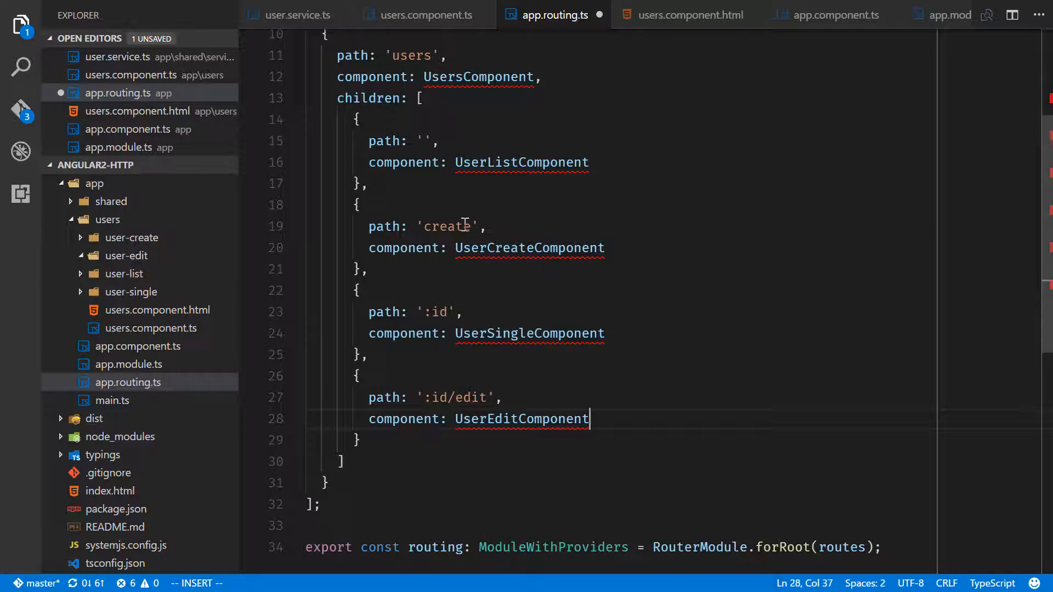
double_click(464, 333)
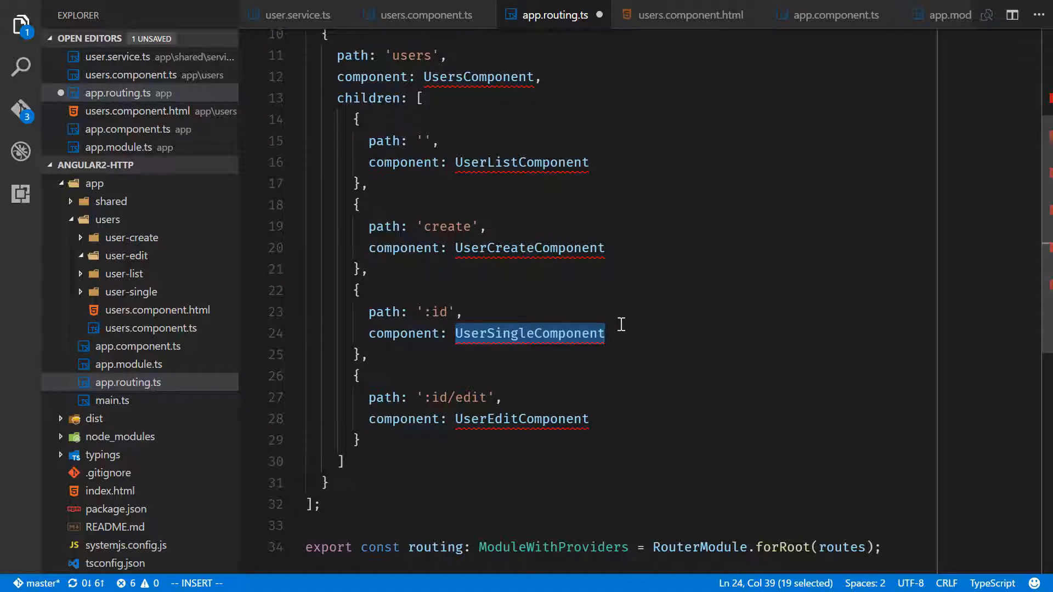
scroll(up, 3)
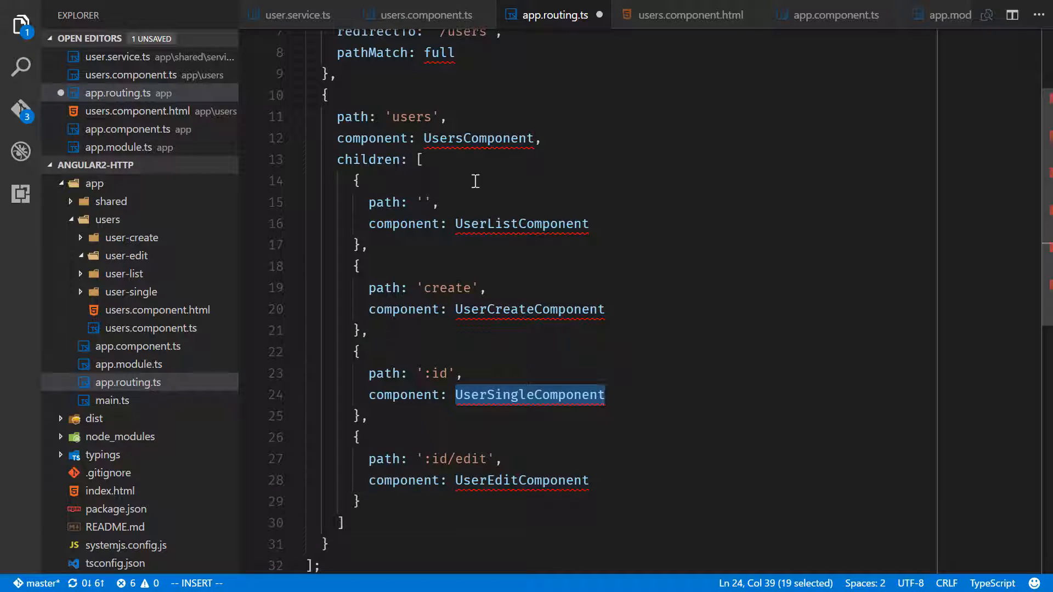
Step: Comment out the children block, quote 'full', and import UsersComponent from './users/users.component'
click(341, 524)
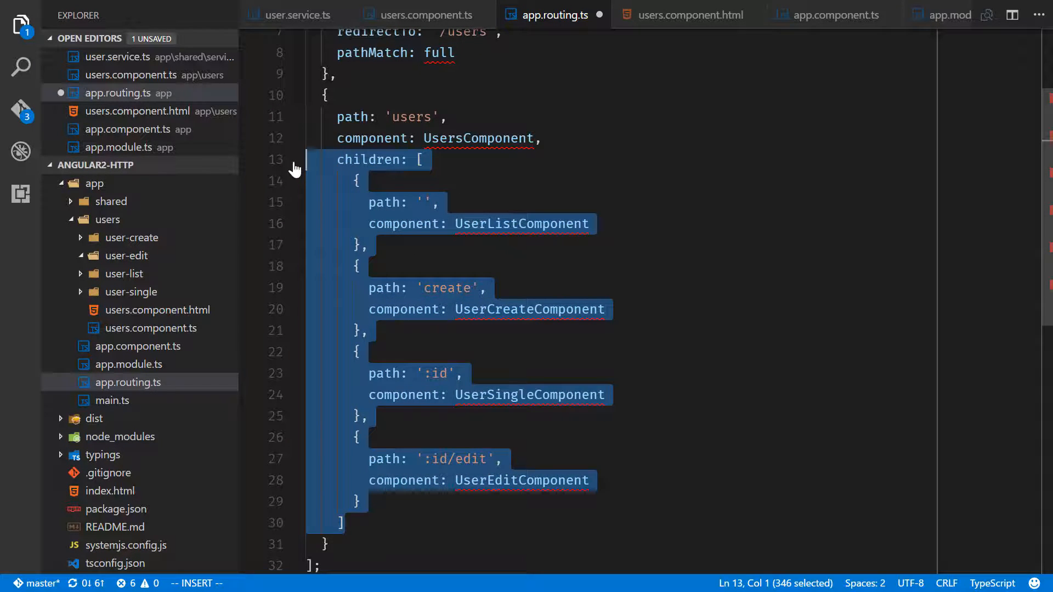
key(ctrl+/)
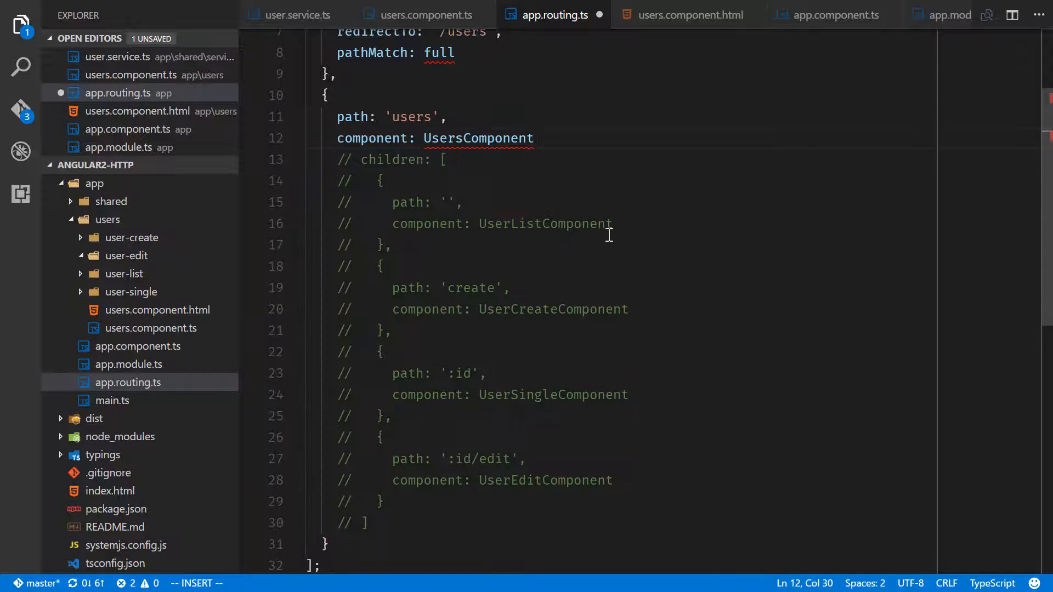
mouse_move(478, 261)
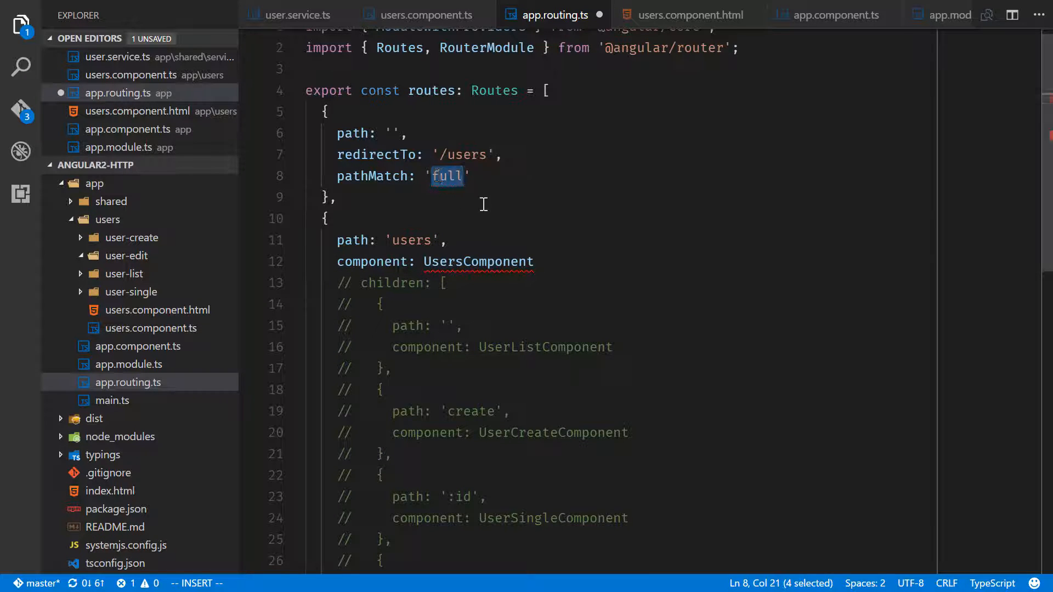
text(imd)
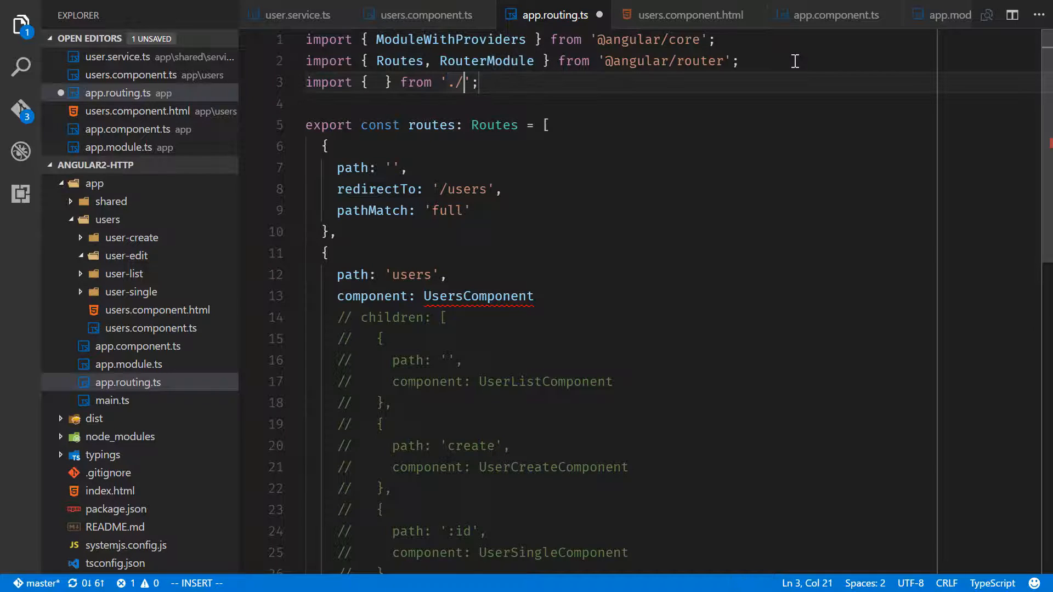
text(users/users.component)
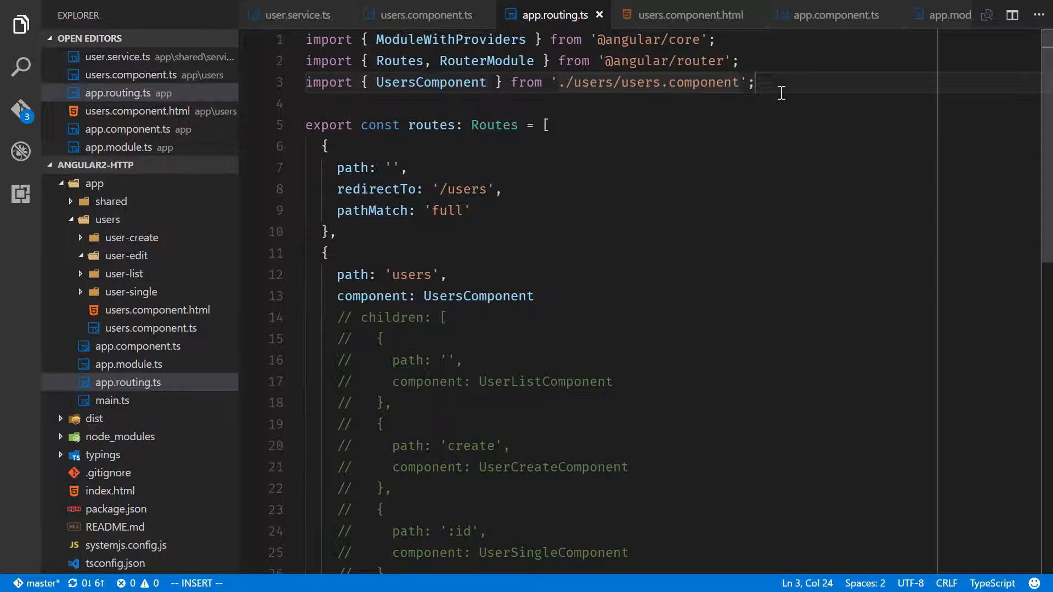
mouse_move(669, 140)
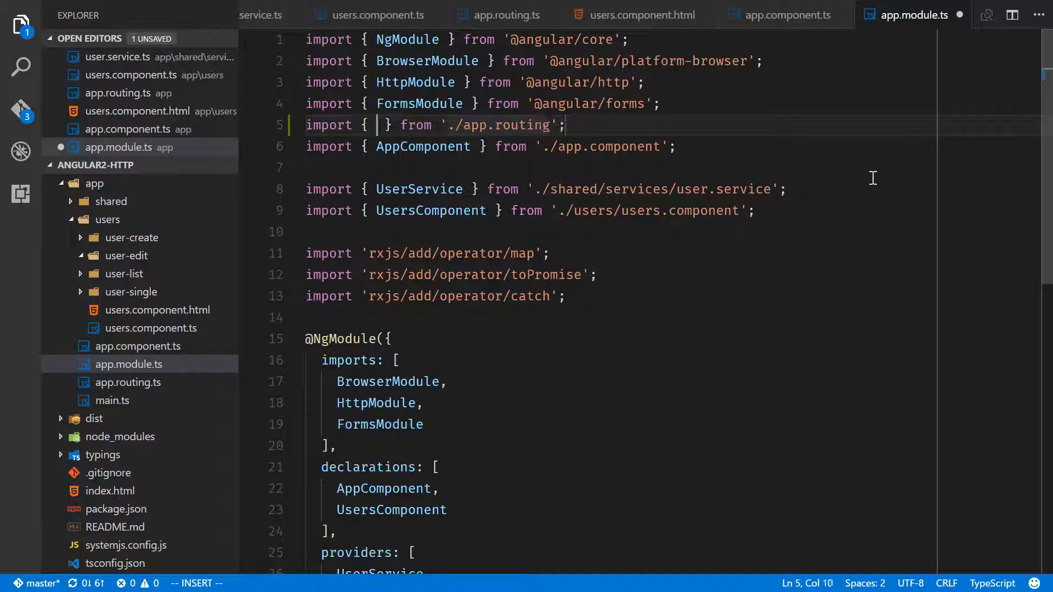
Step: Import routing from './app.routing' in app.module.ts and add it to NgModule imports
text(routing)
click(621, 424)
text(,)
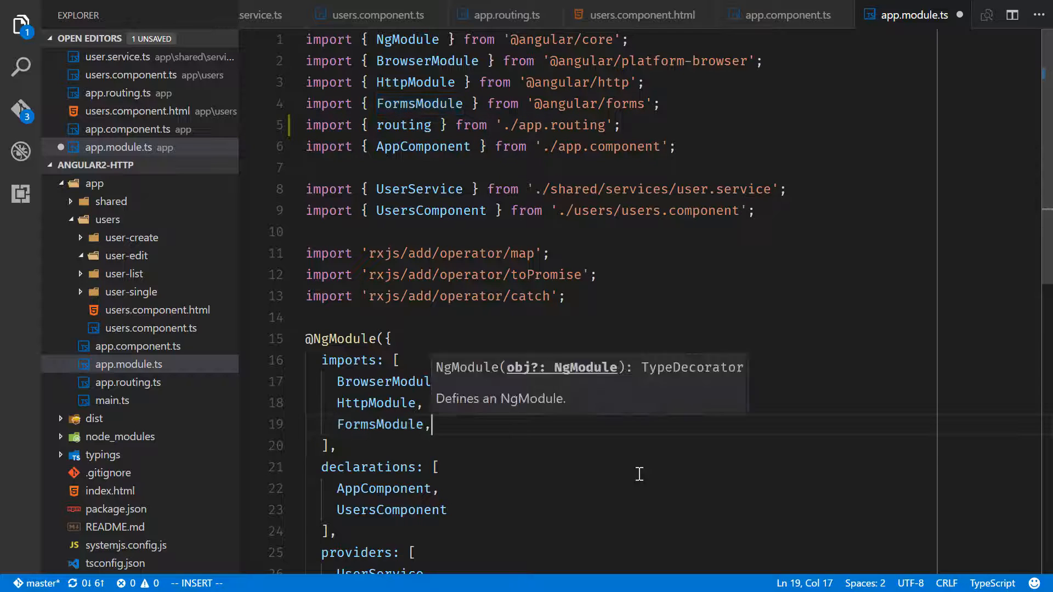
text(rout)
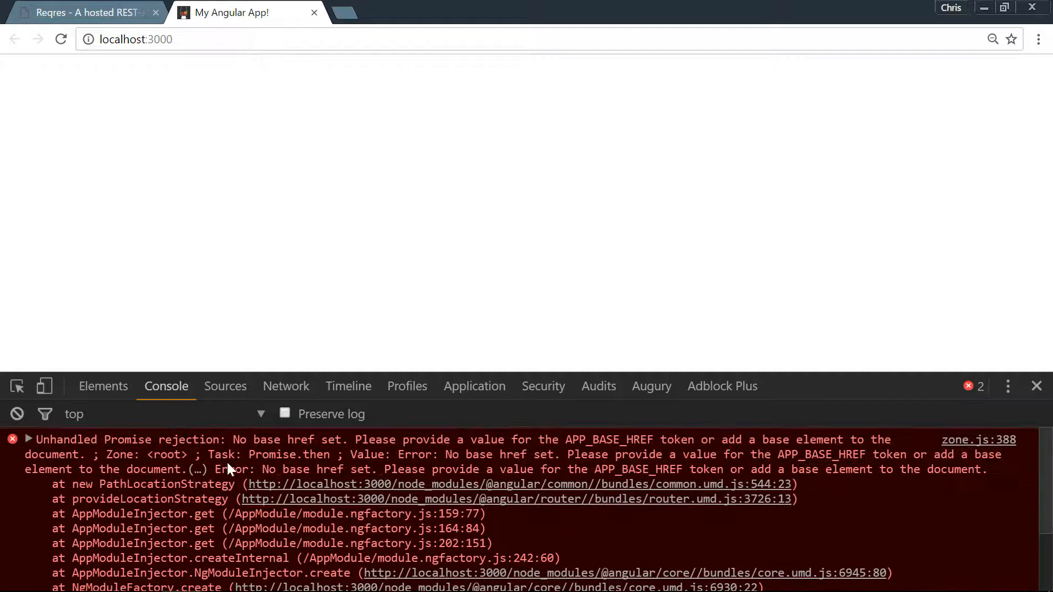
Step: Inspect Chrome's 'No base href set' console error, then return to VS Code's index.html
double_click(291, 439)
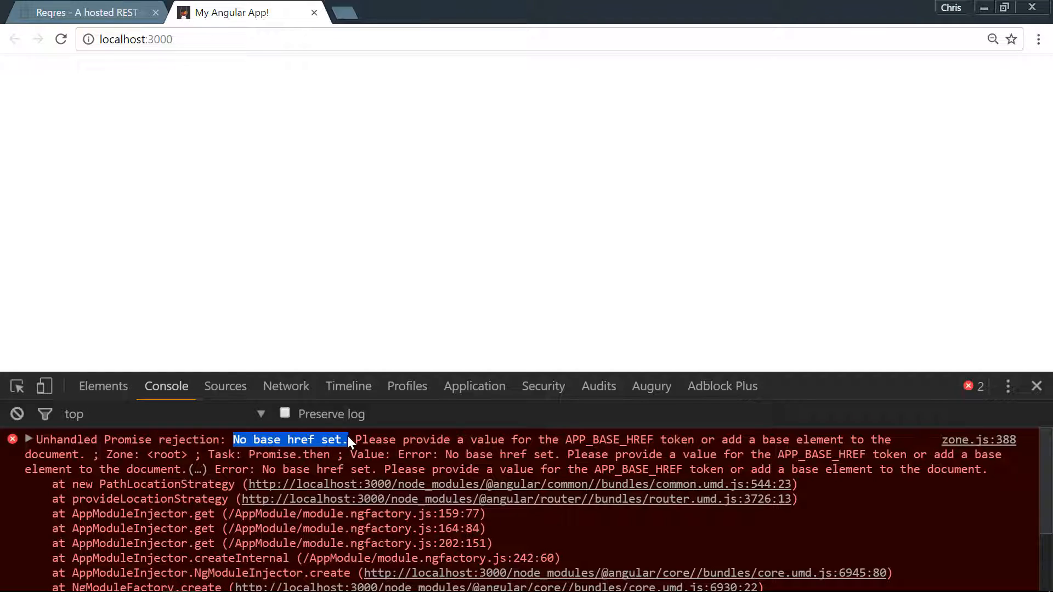
key(alt+tab)
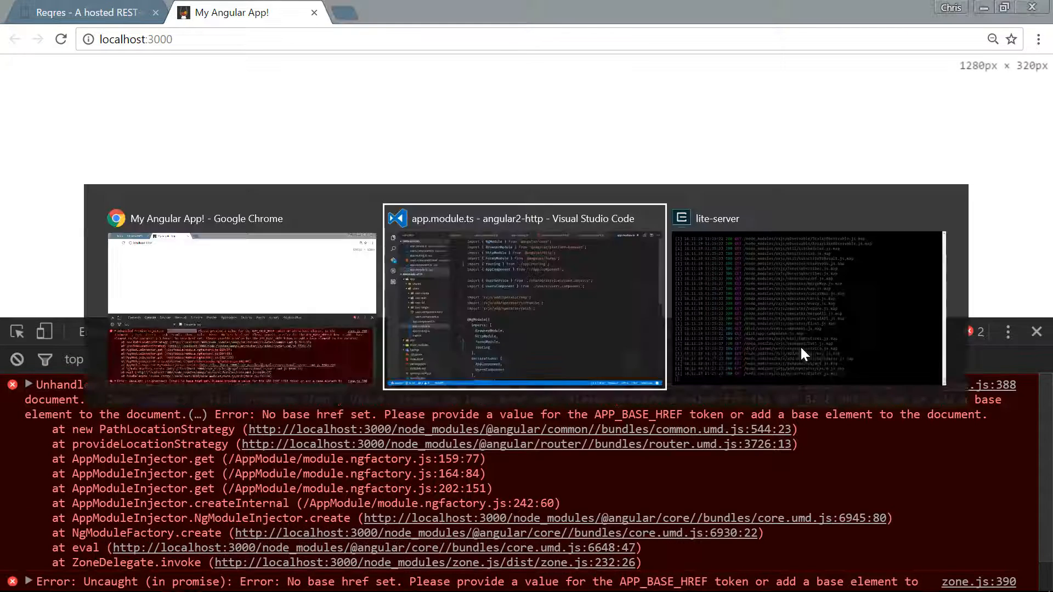
click(524, 305)
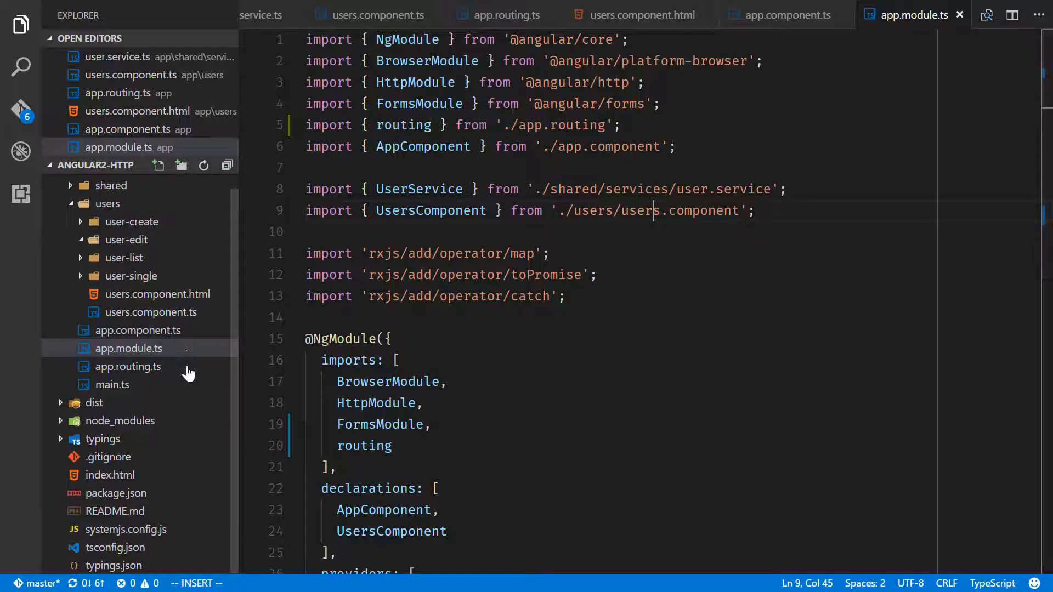
click(108, 493)
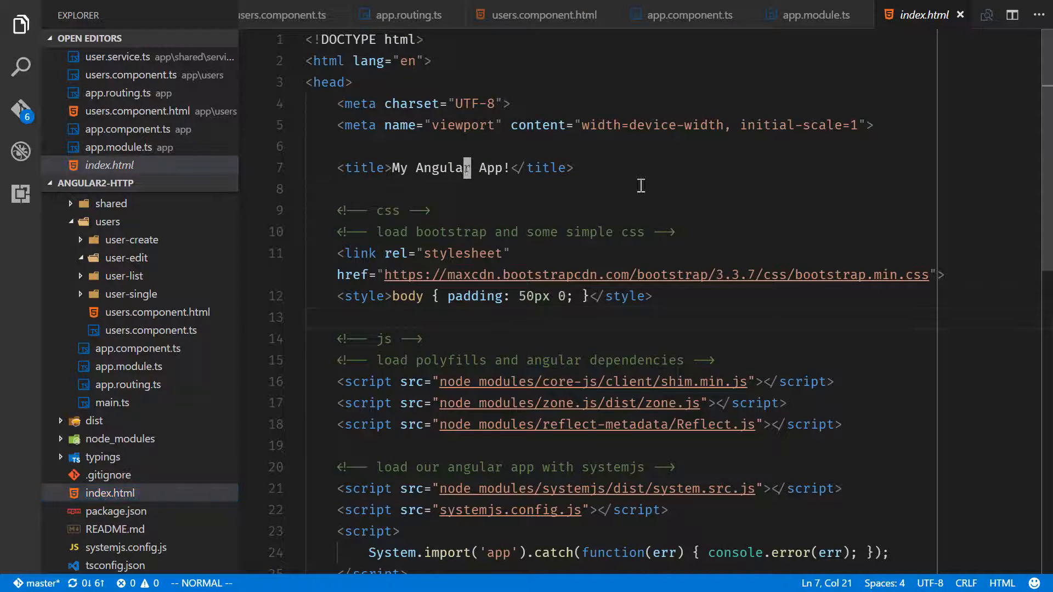
Step: Insert <base href="/"> with a 'required for angular routing' comment under the title tag
text(<base)
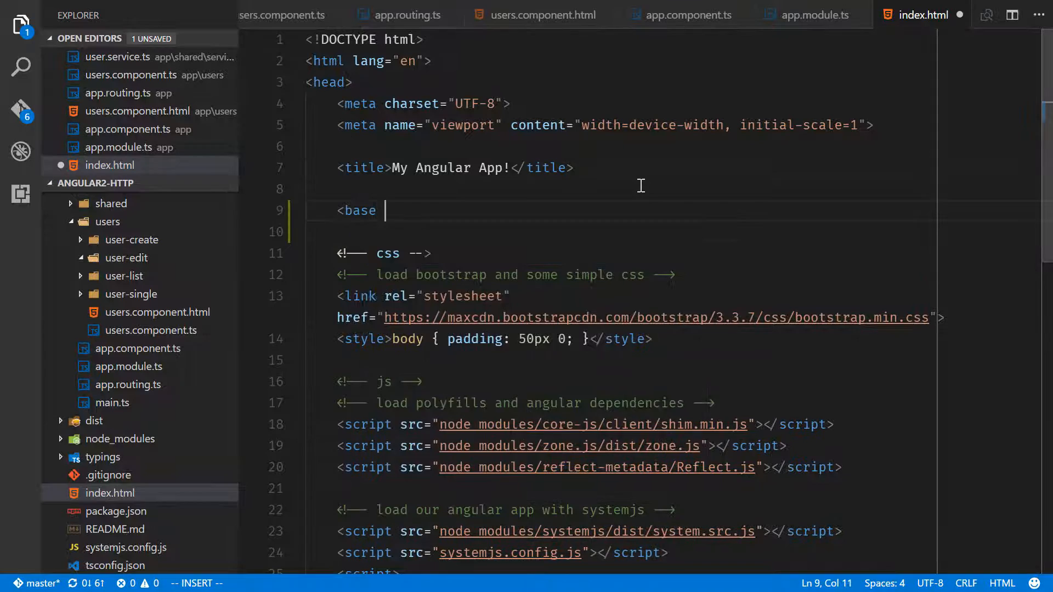
text(href="/">)
text(<!---->)
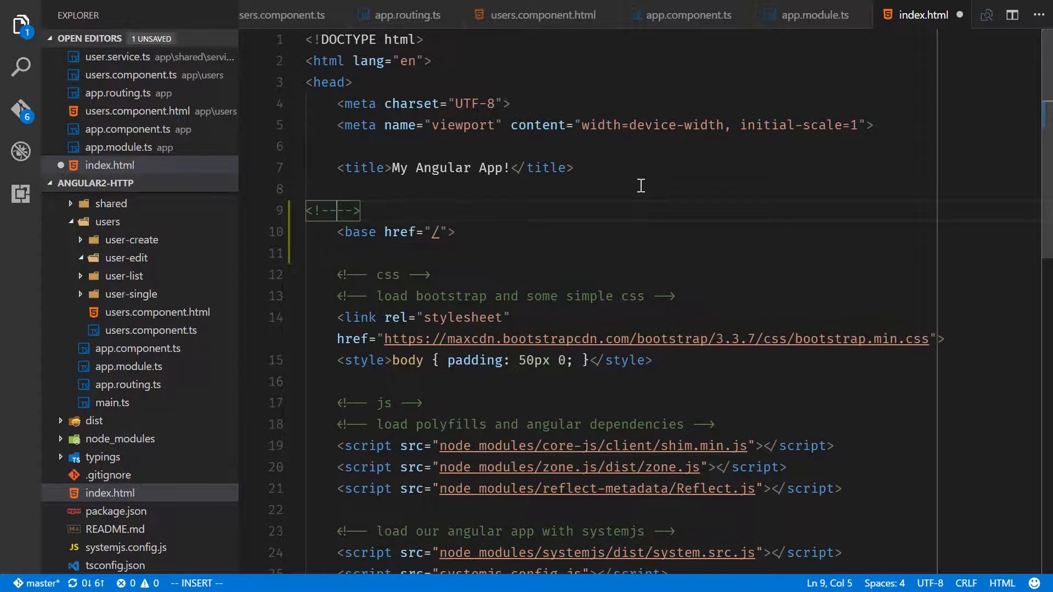
text(required for)
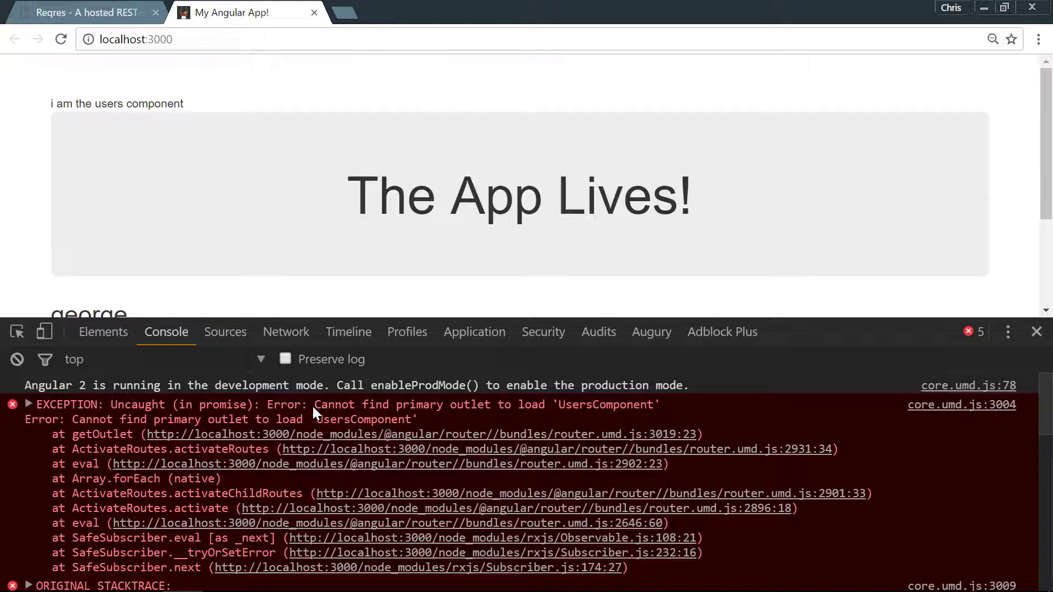
Step: Return to VS Code after seeing the 'Cannot find primary outlet' error in Chrome
key(alt+tab)
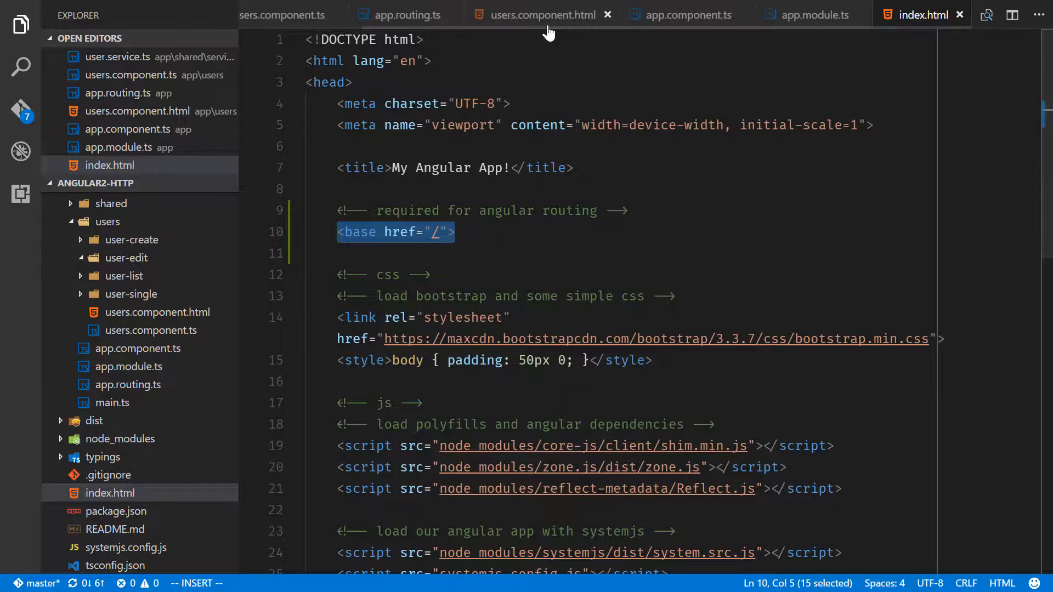
Step: In app.component.ts, swap the <my-users> tag for <router-outlet></router-outlet> after the users list
click(681, 15)
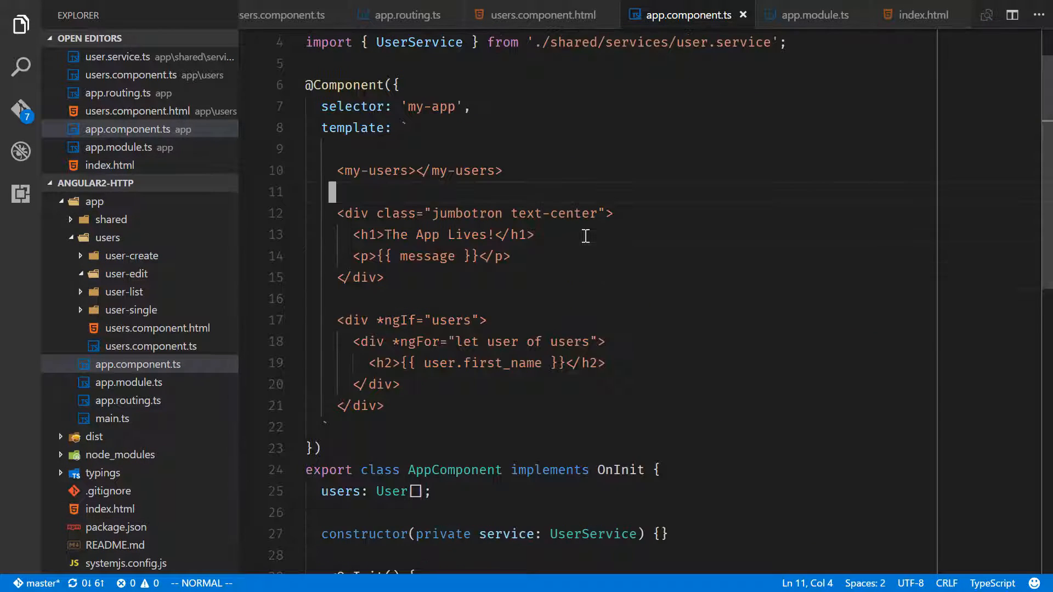
key(up)
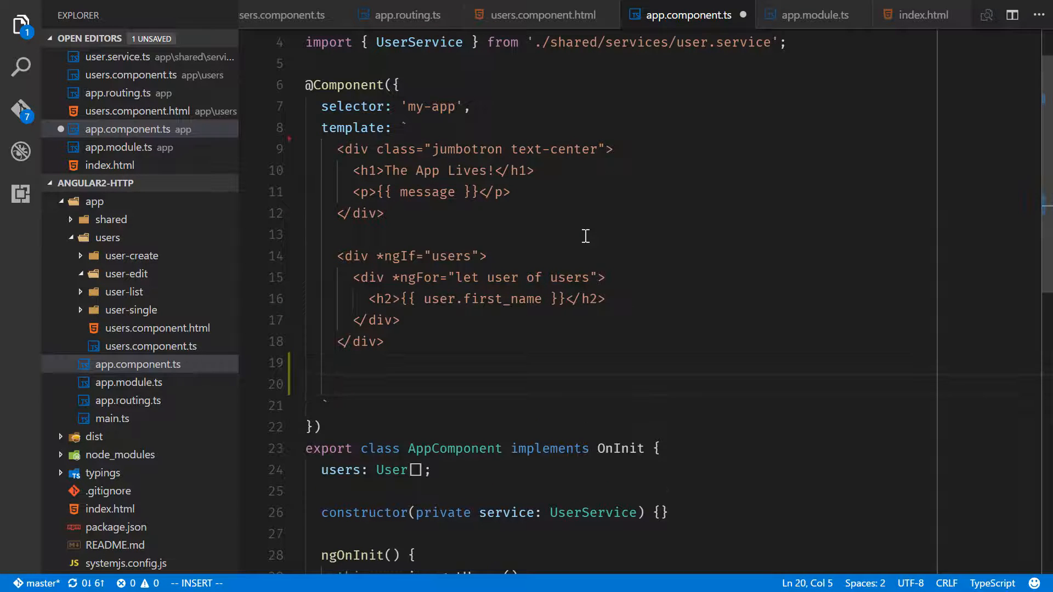
text(<)
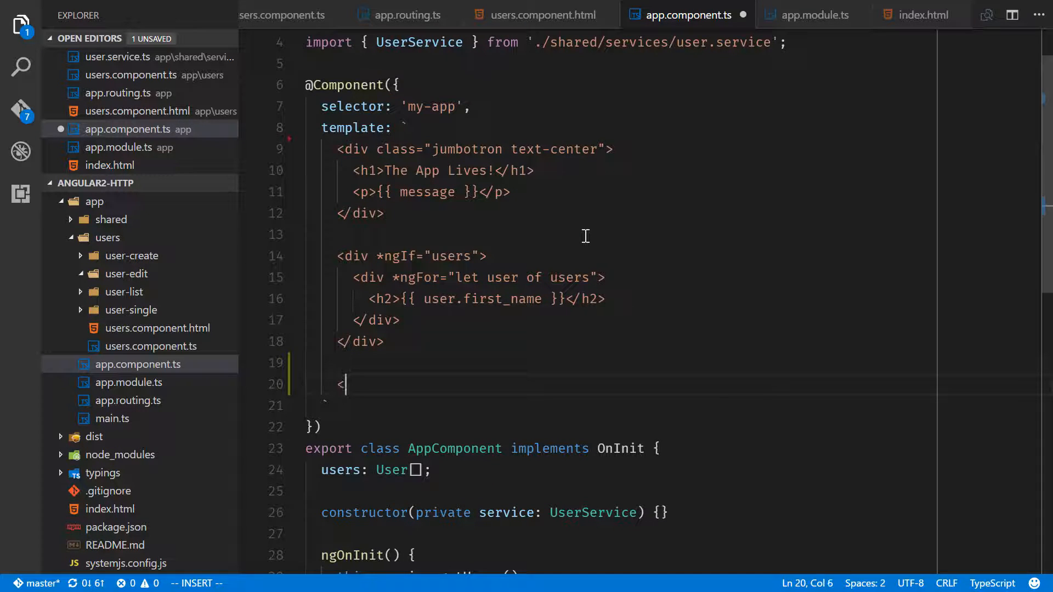
text(<router-outlet><)
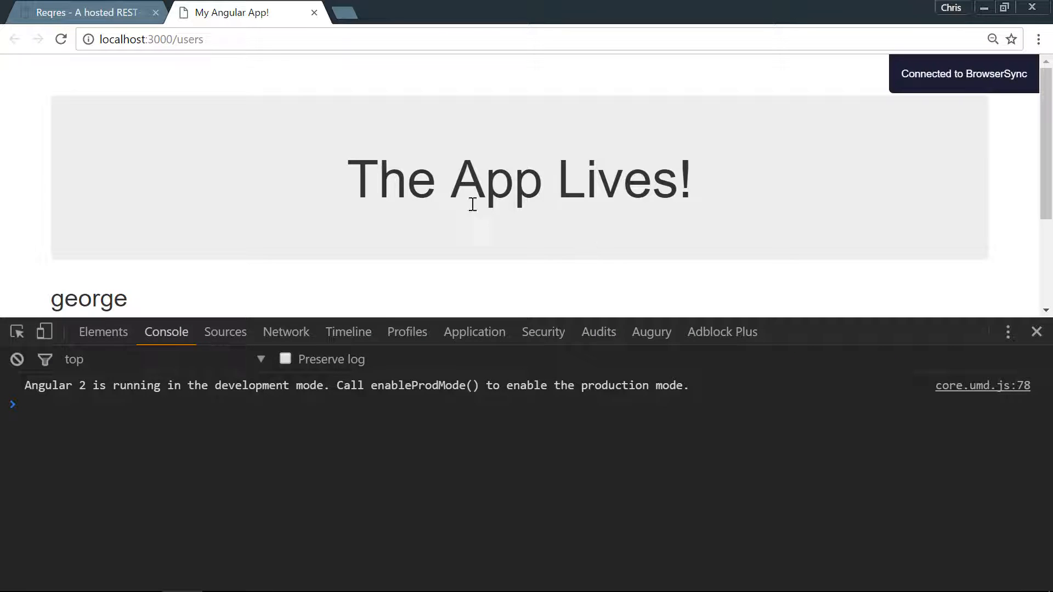
Step: Scroll the /users page to check george, lucille, oscar and the users component message
scroll(down, 3)
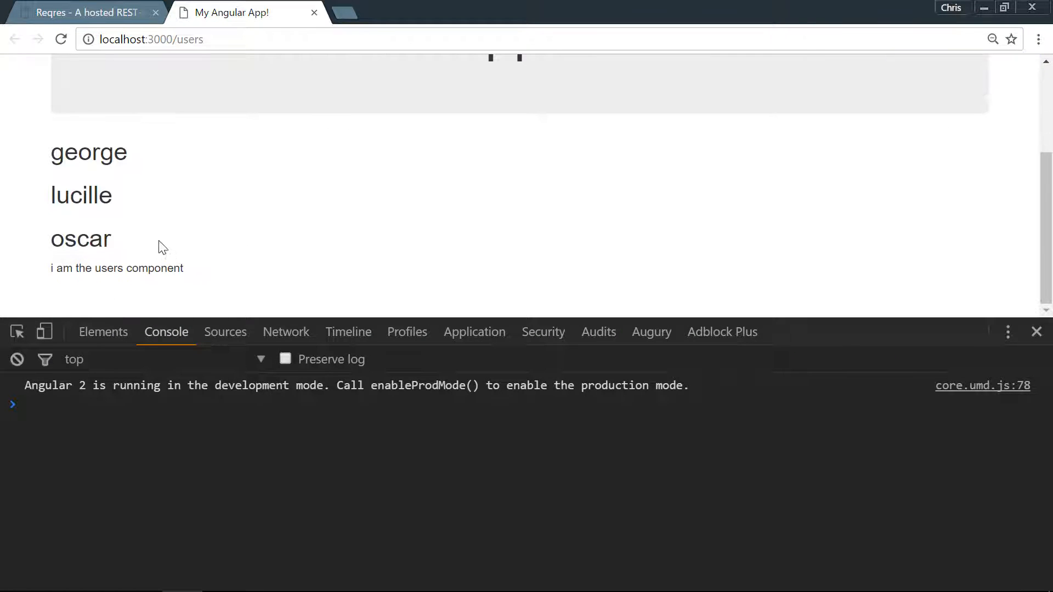
triple_click(116, 268)
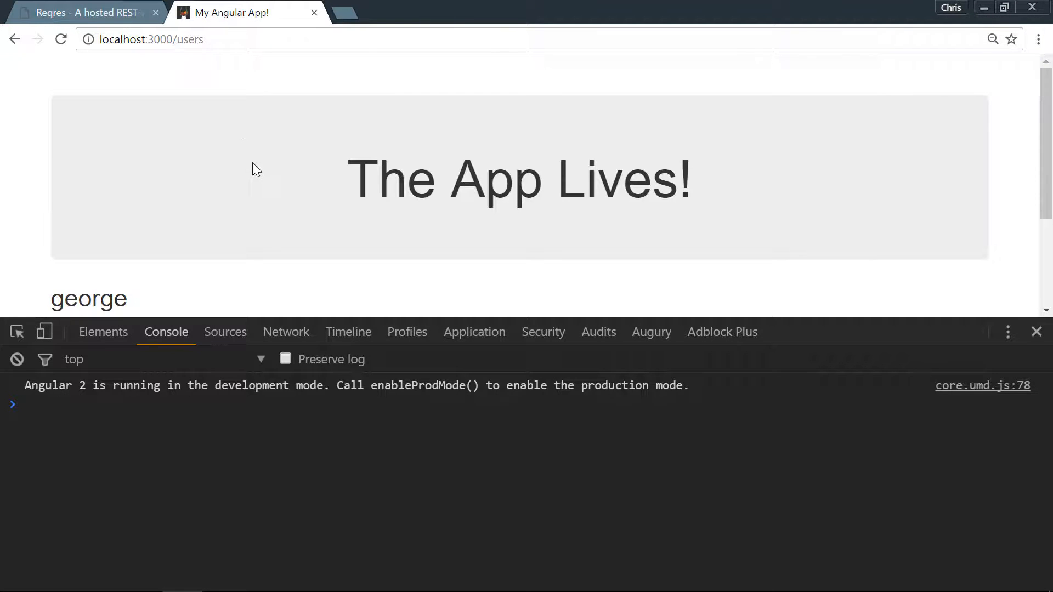
mouse_move(263, 166)
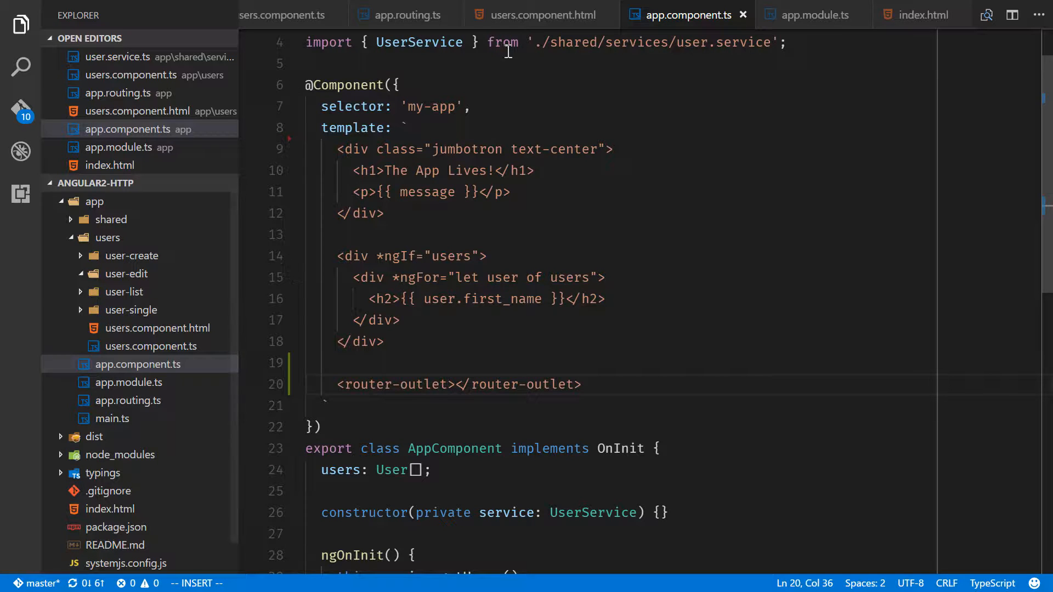
Step: Reopen app.routing.ts and scroll down to the commented-out child routes
click(403, 15)
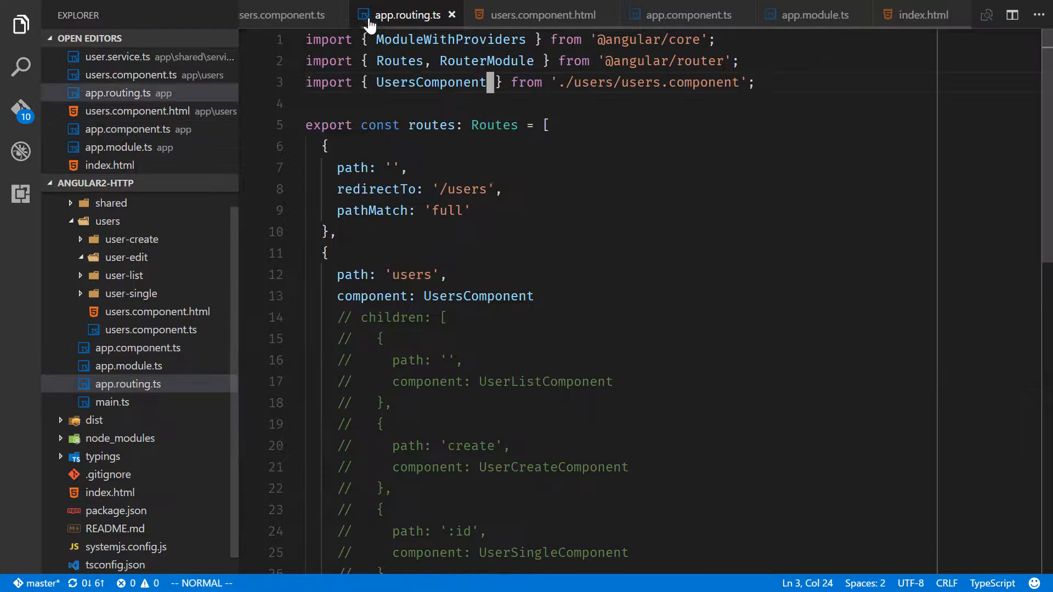
scroll(down, 3)
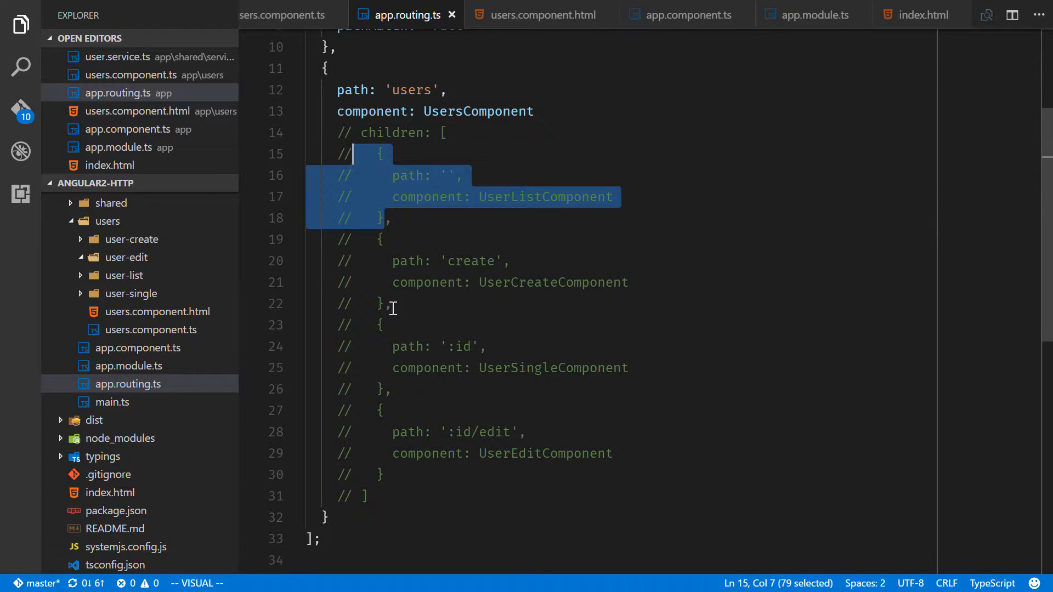
mouse_move(547, 457)
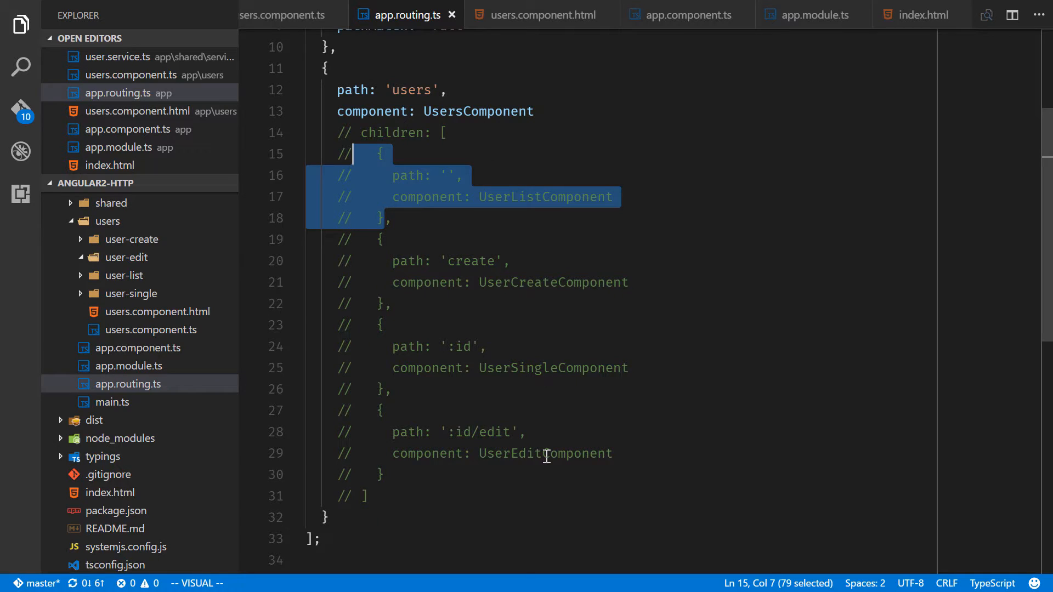